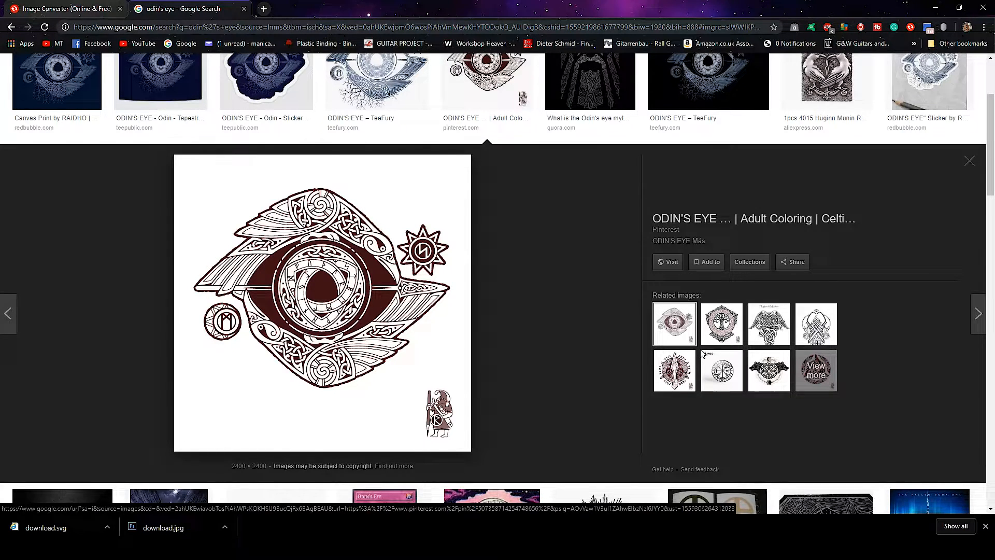
mouse_move(601, 159)
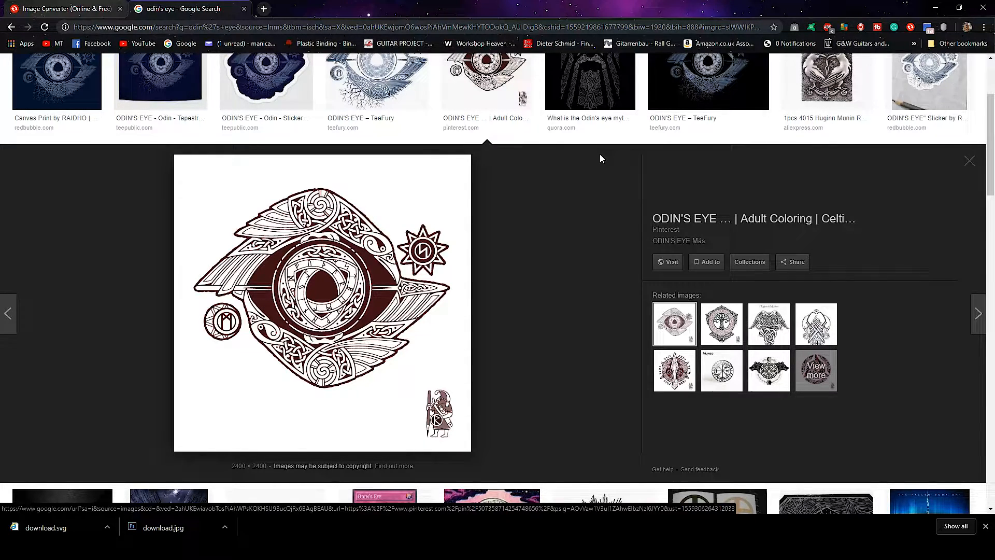
mouse_move(242, 92)
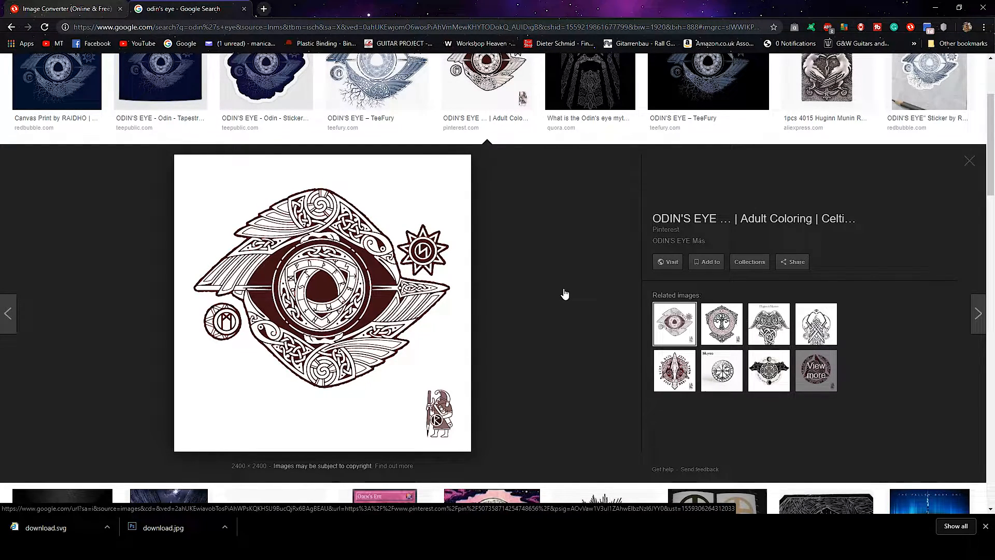
mouse_move(572, 292)
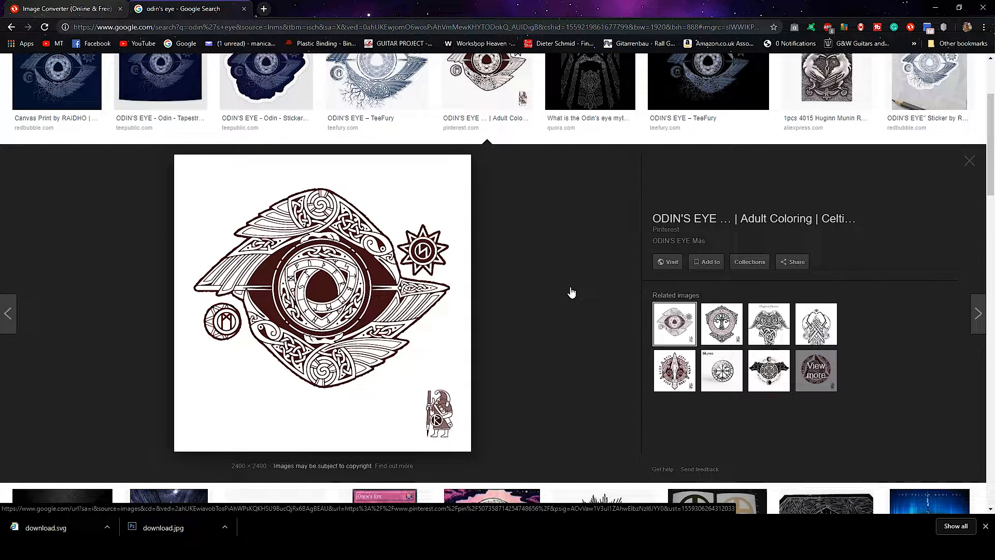
mouse_move(549, 300)
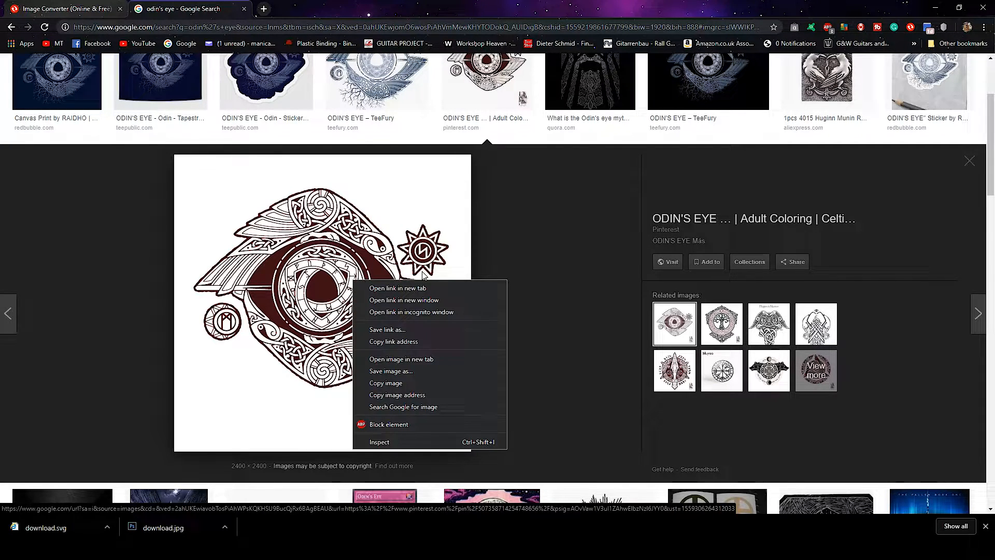
Save the Odin's eye image from the Google Images results to the computer
click(391, 371)
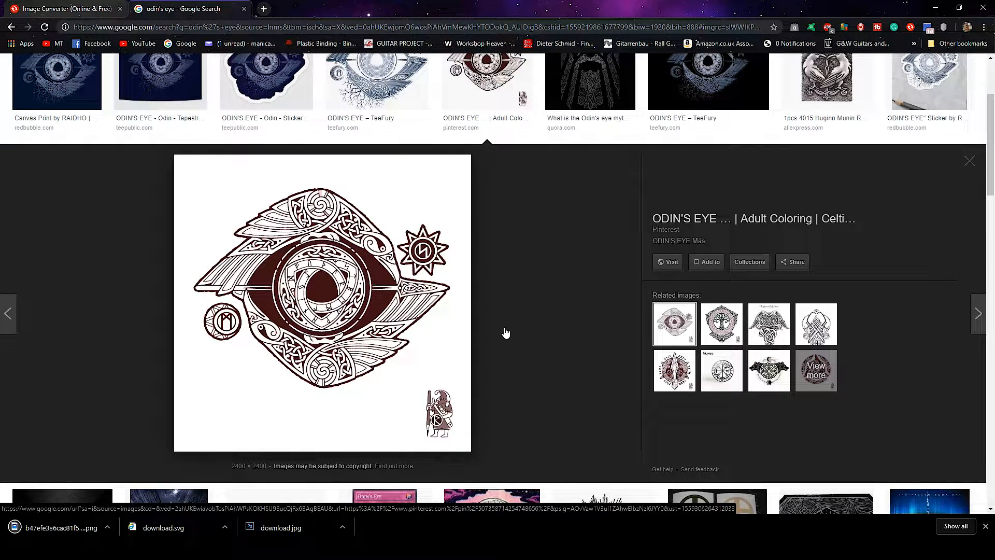
Clear the old file in Convertio and load download.jpg from the computer
click(67, 8)
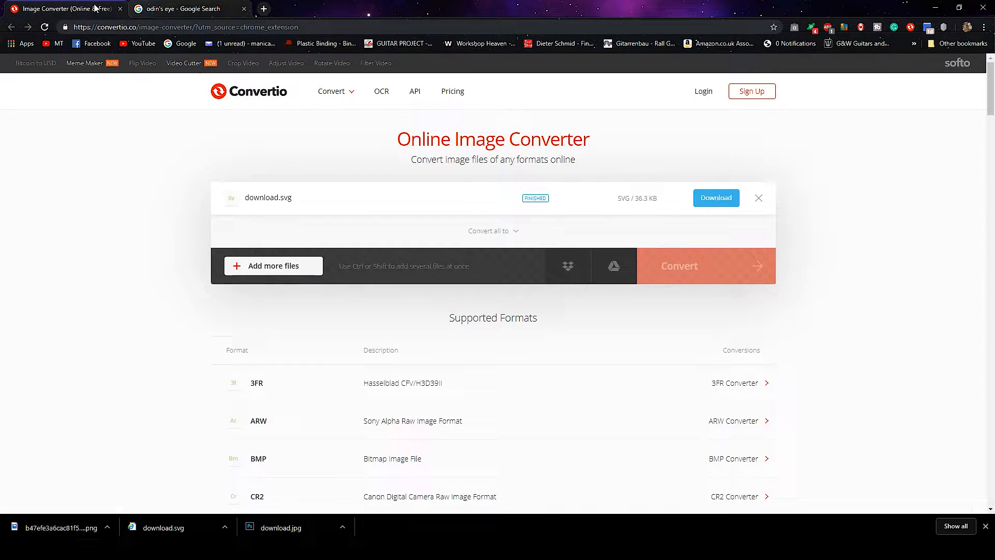
mouse_move(255, 126)
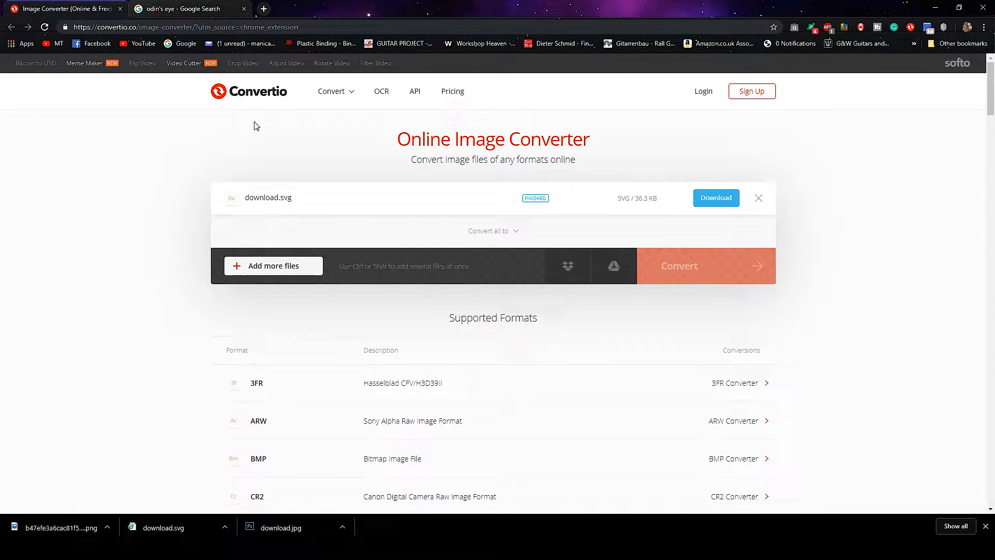
mouse_move(759, 197)
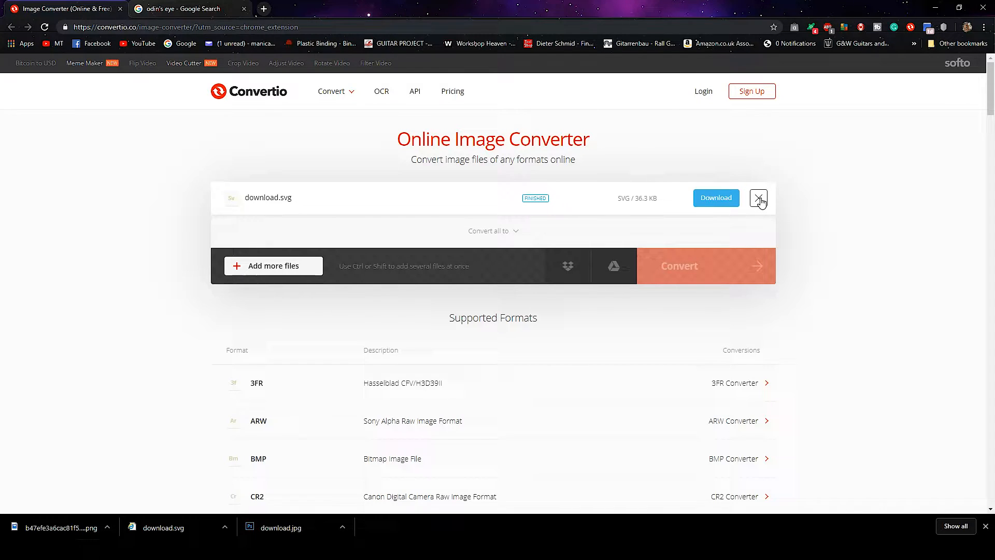
mouse_move(345, 191)
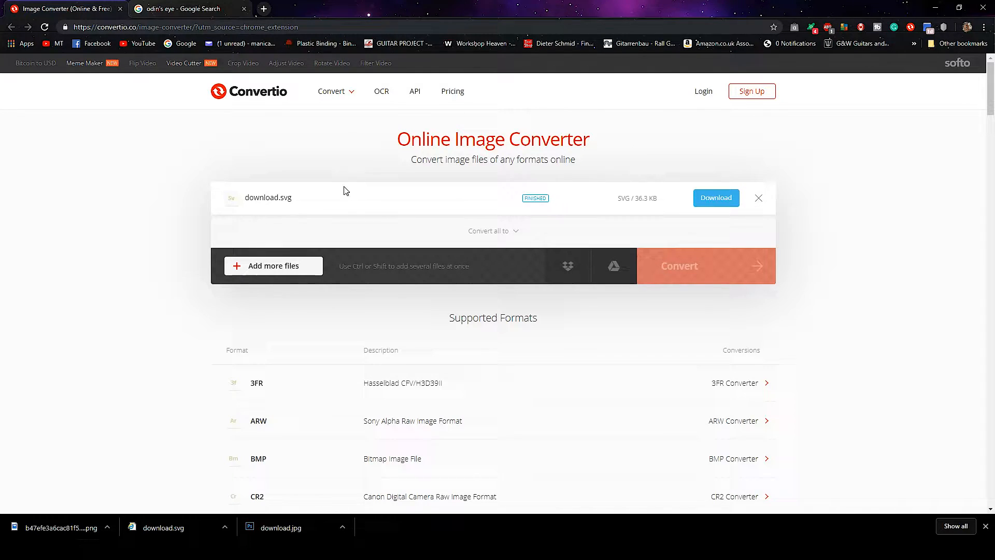
click(758, 197)
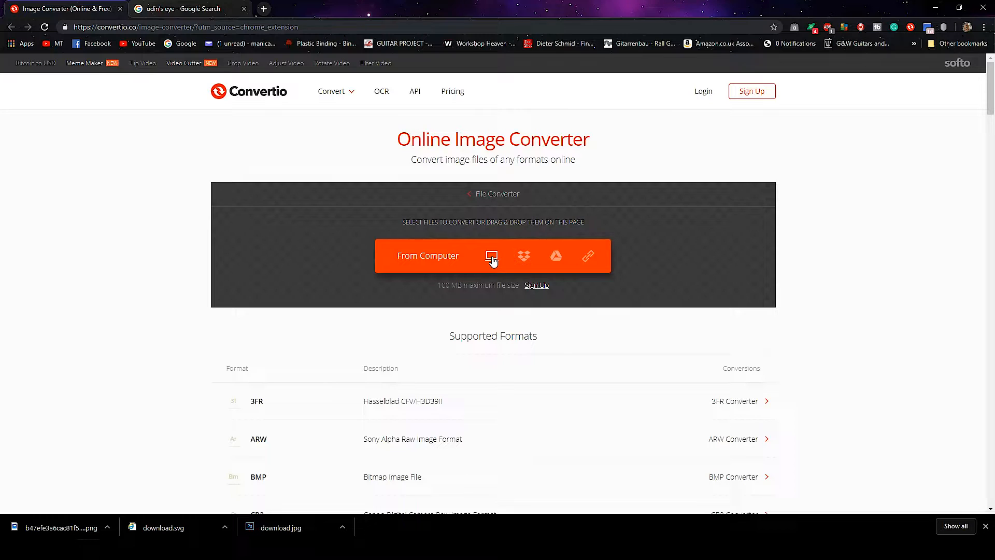
click(492, 255)
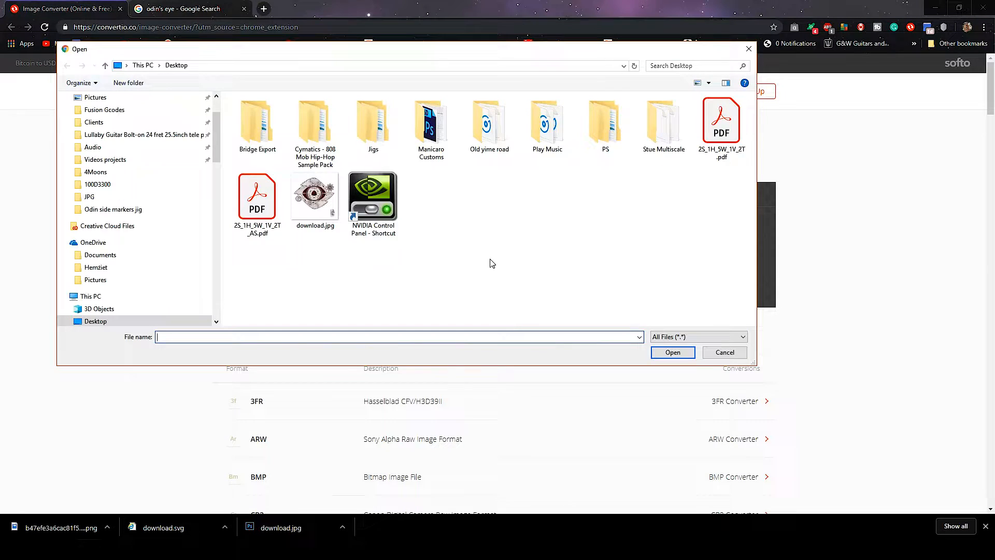
click(314, 197)
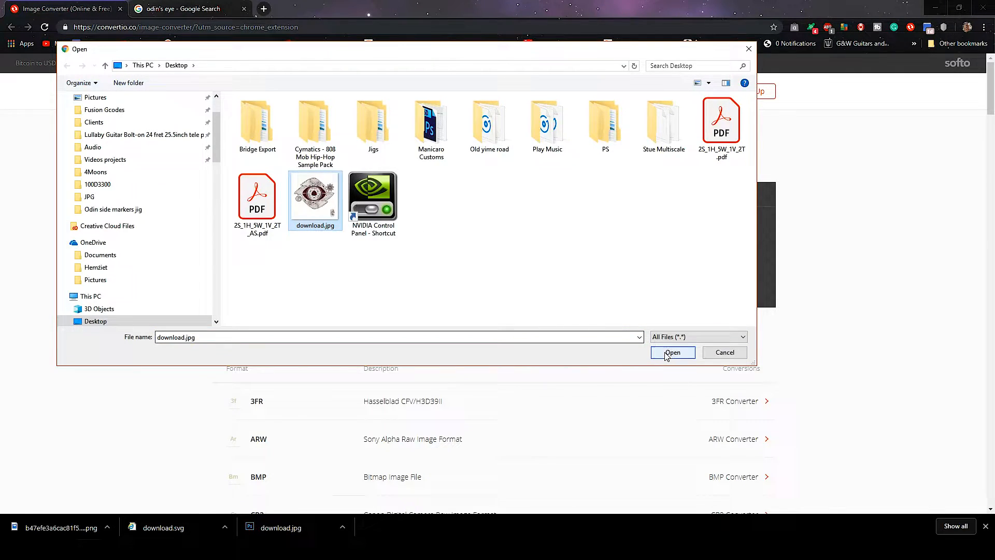
click(673, 352)
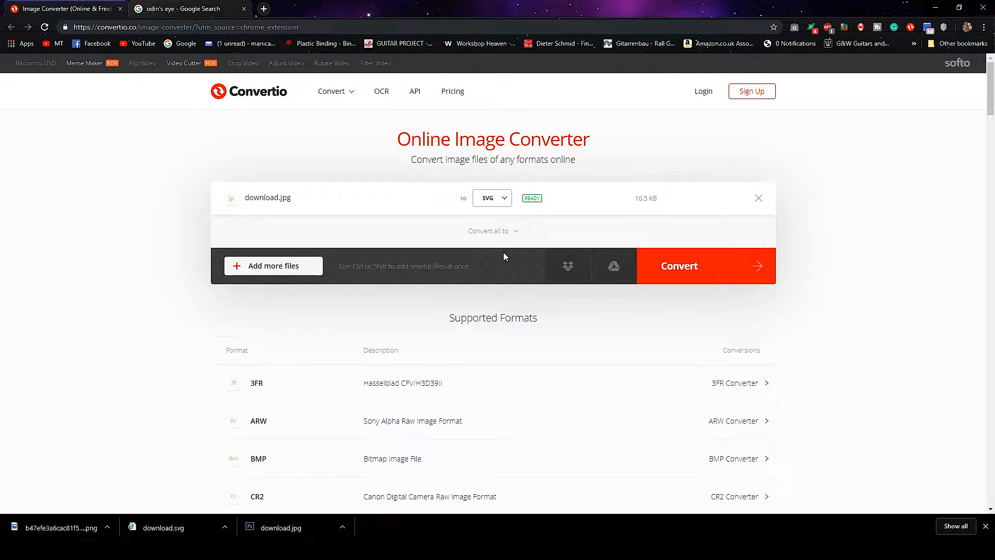
Convert the image to SVG and download the resulting download_1.svg
click(699, 265)
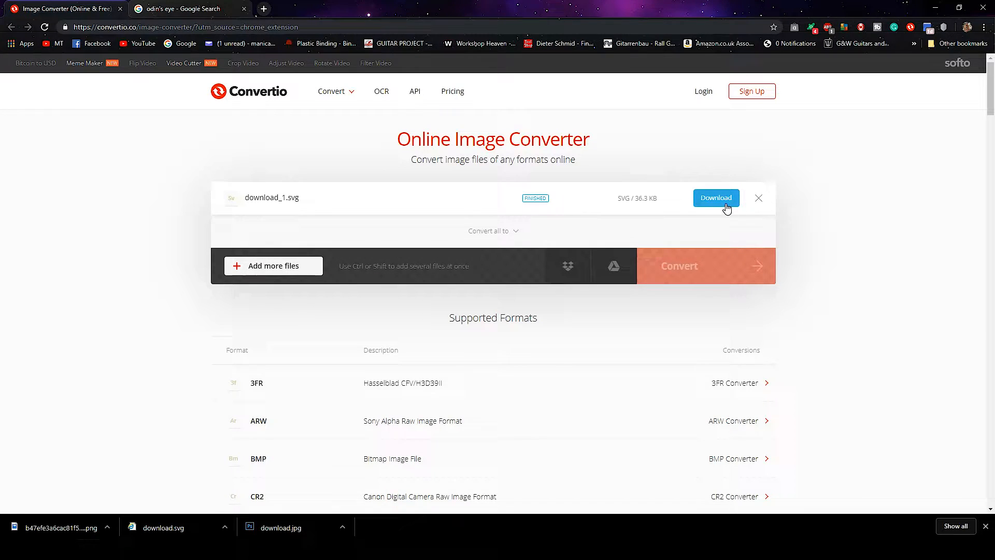
click(715, 198)
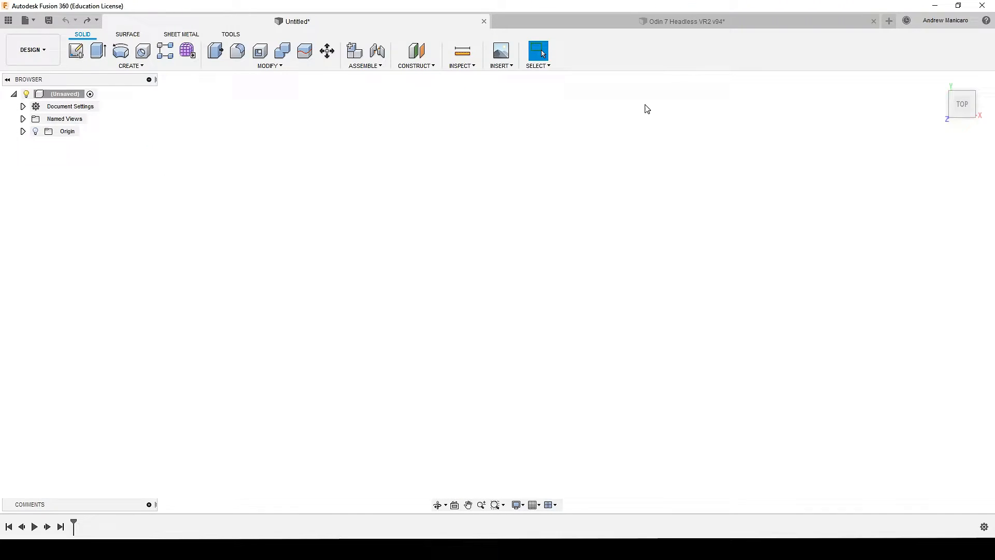
Create a new sketch on the top XY plane
click(77, 51)
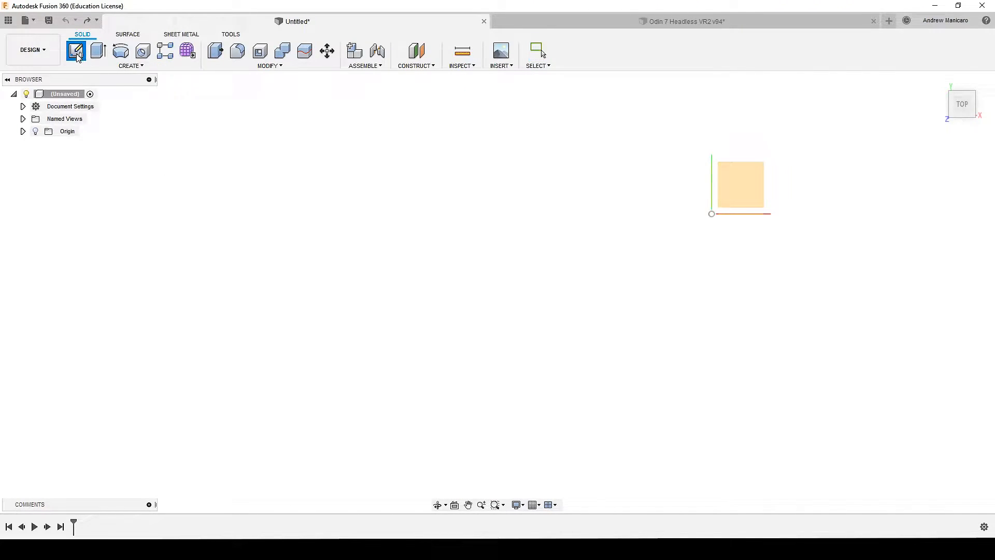
click(76, 51)
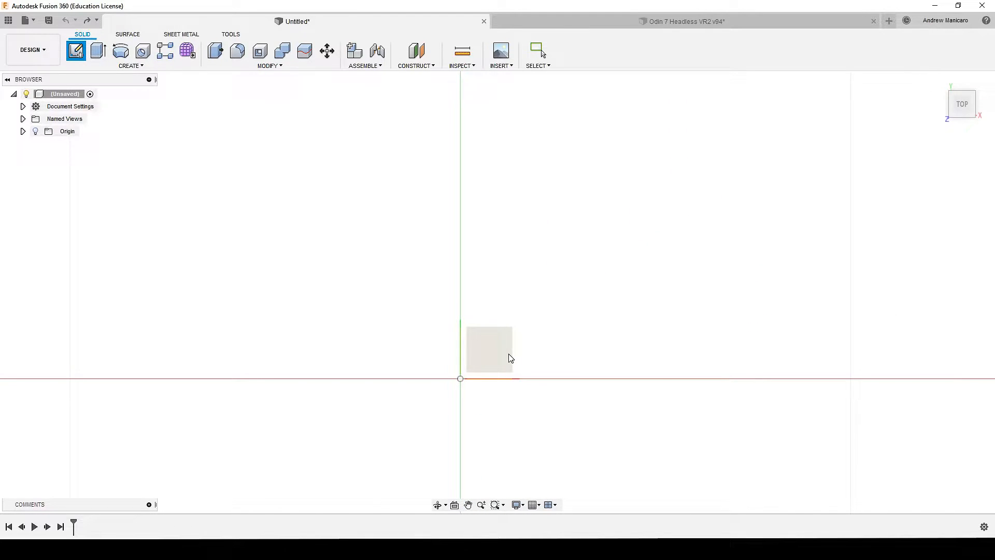
click(605, 54)
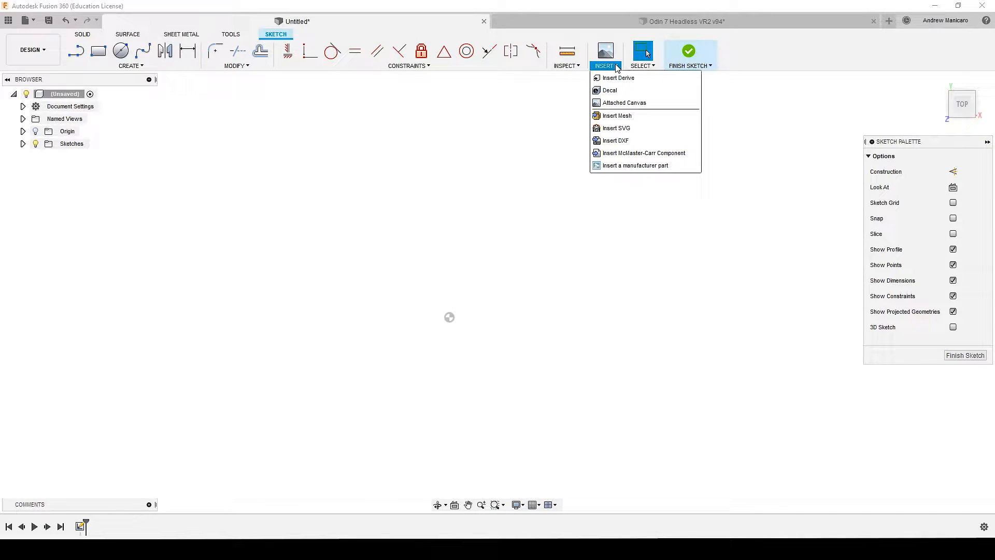
Insert the converted download_1.svg Odin's eye drawing into the sketch
click(616, 128)
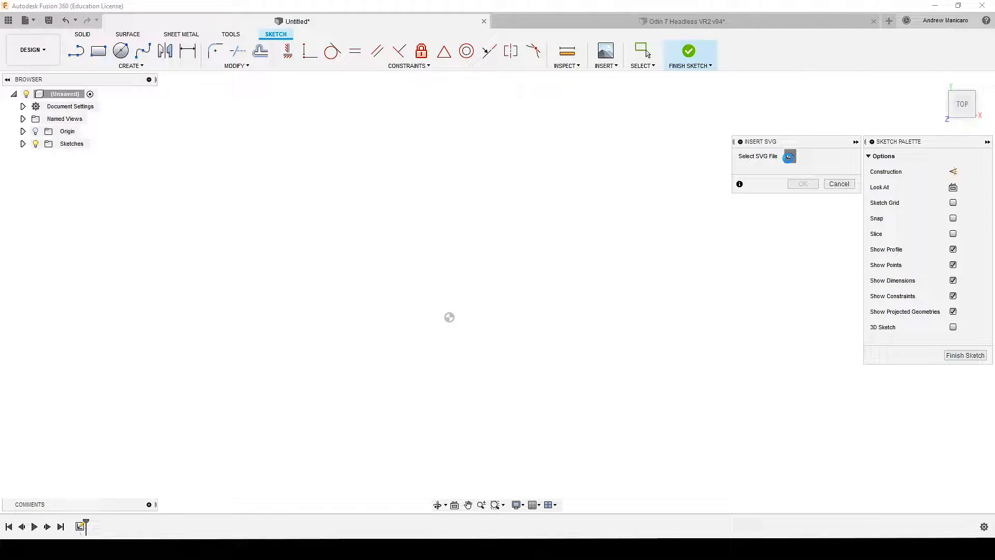
click(789, 157)
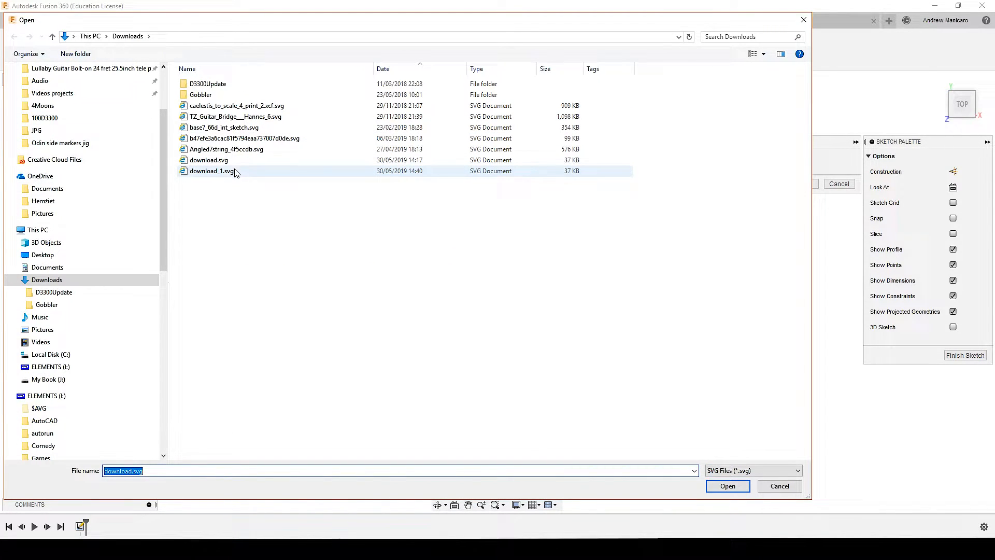
click(728, 486)
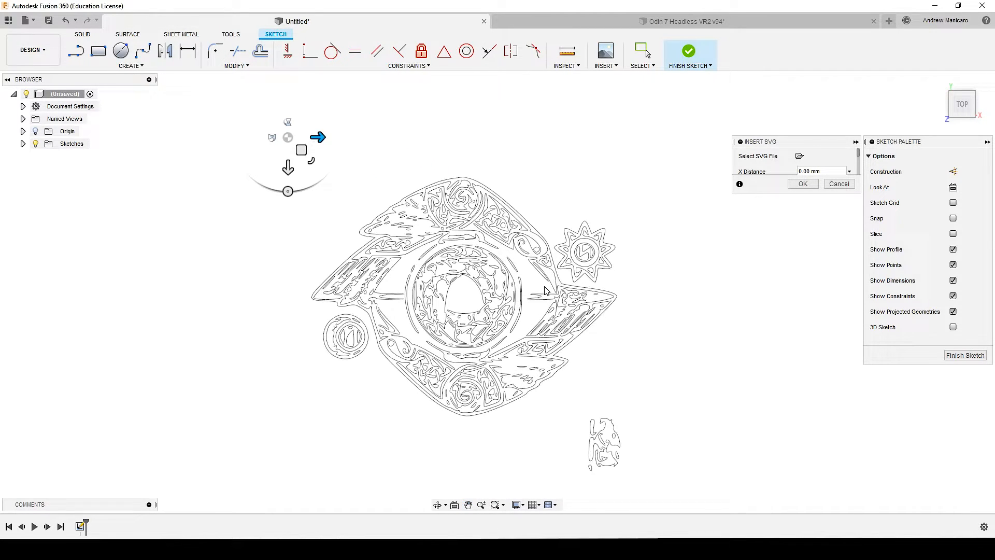
click(839, 184)
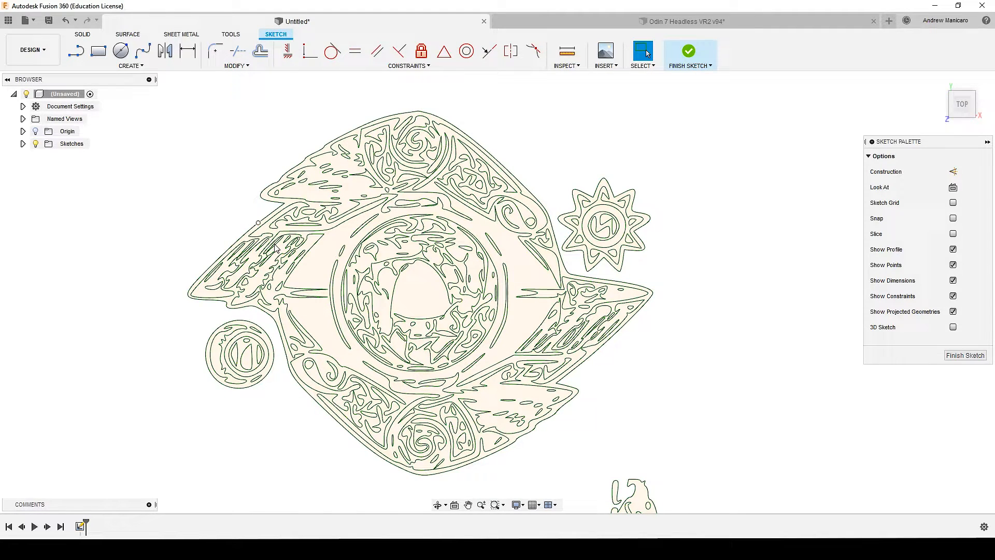
mouse_move(495, 203)
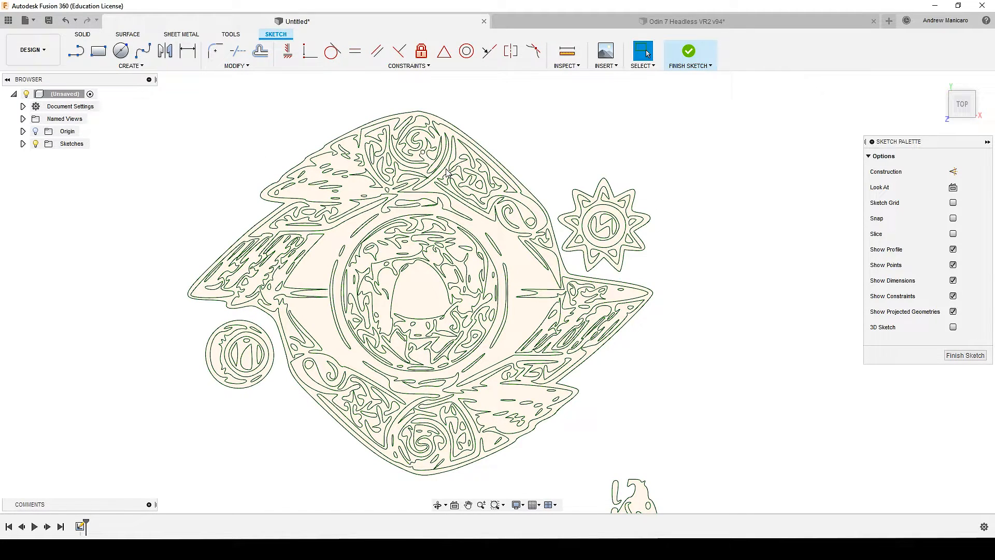
mouse_move(281, 221)
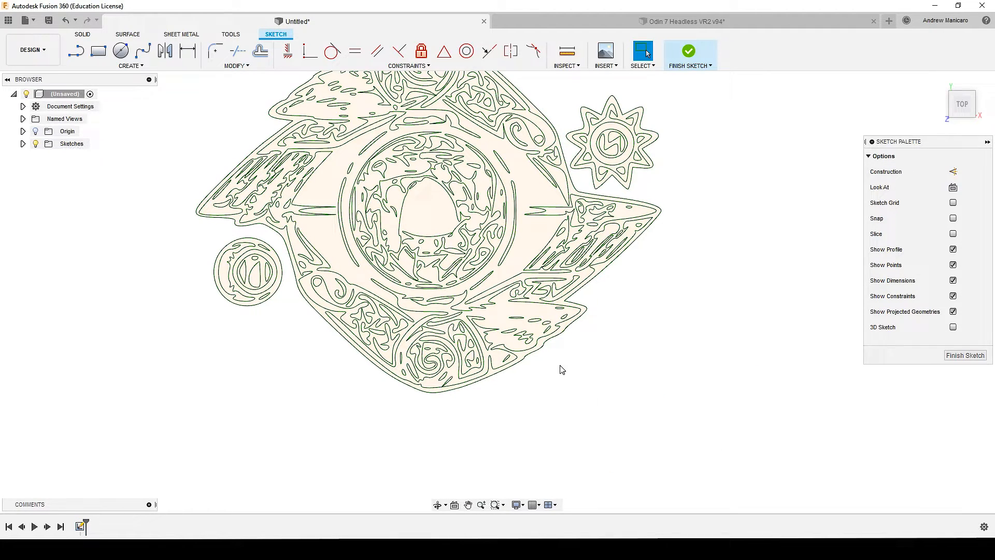
Select stray sketch fragments and switch to the Odin 7 Headless VR2 guitar document
drag(184, 235, 284, 361)
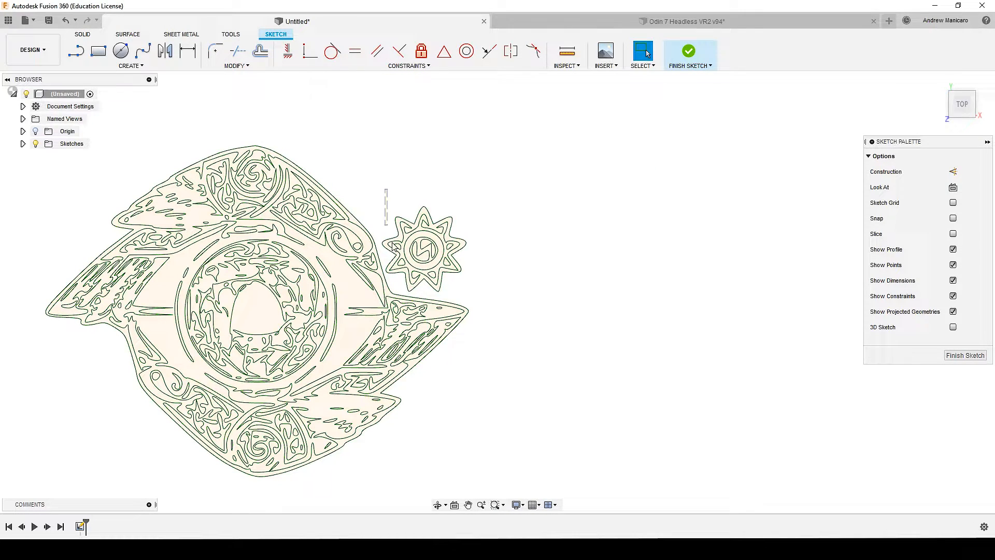
click(423, 248)
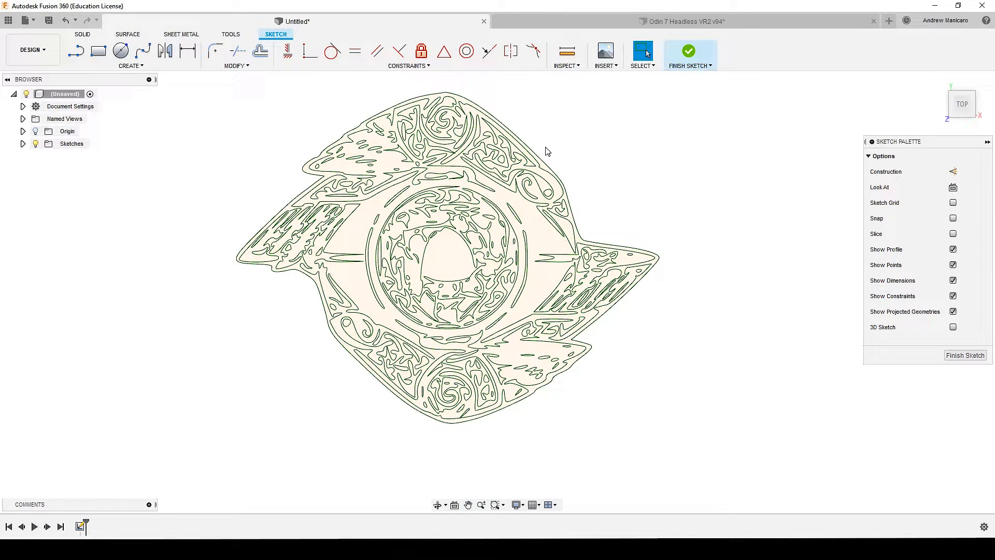
mouse_move(469, 264)
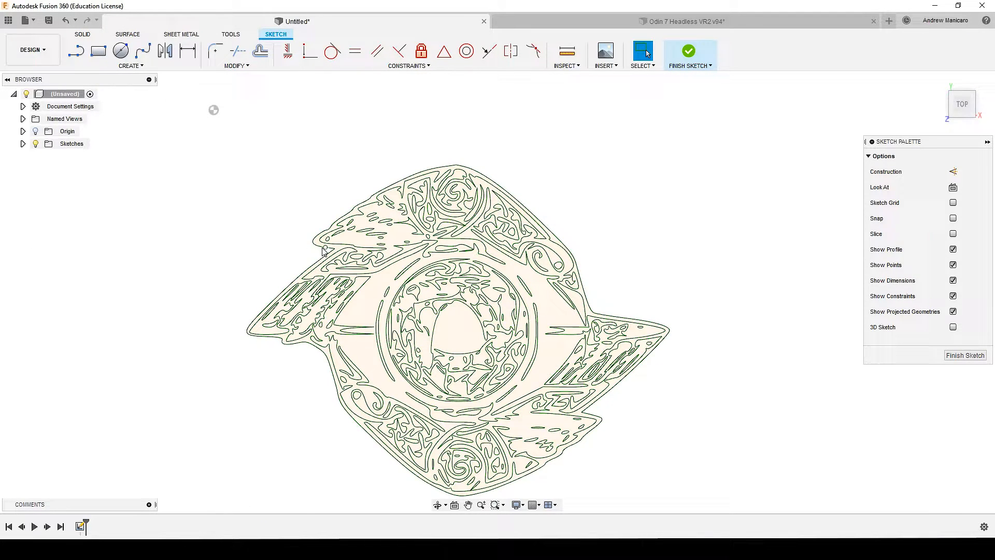
mouse_move(331, 224)
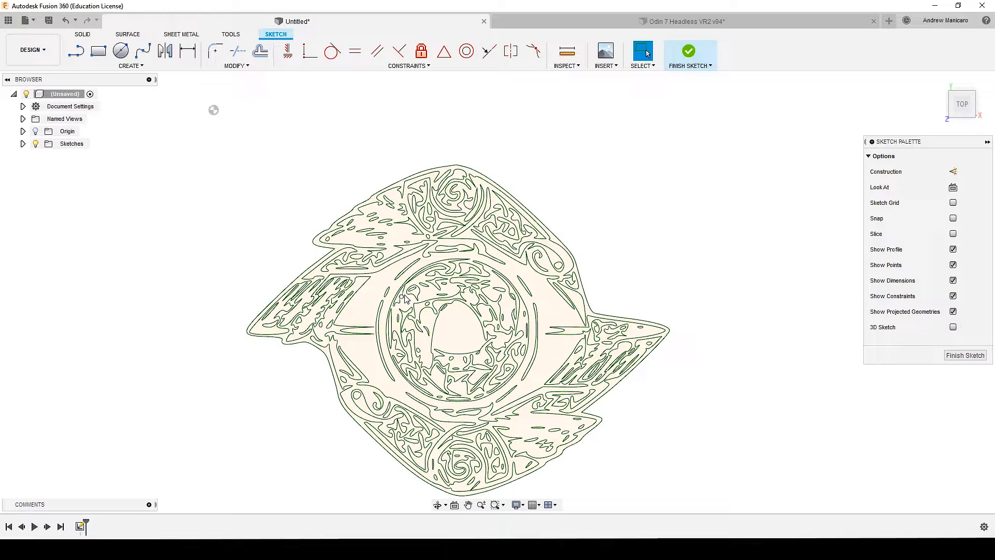
mouse_move(407, 232)
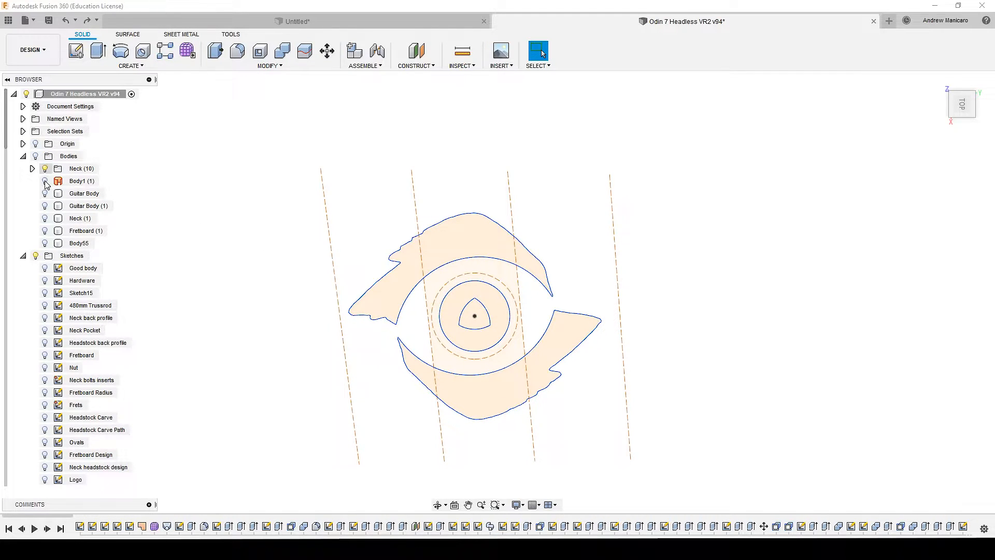
Show the fretboard body with the carved eye pocket in the Browser
click(45, 180)
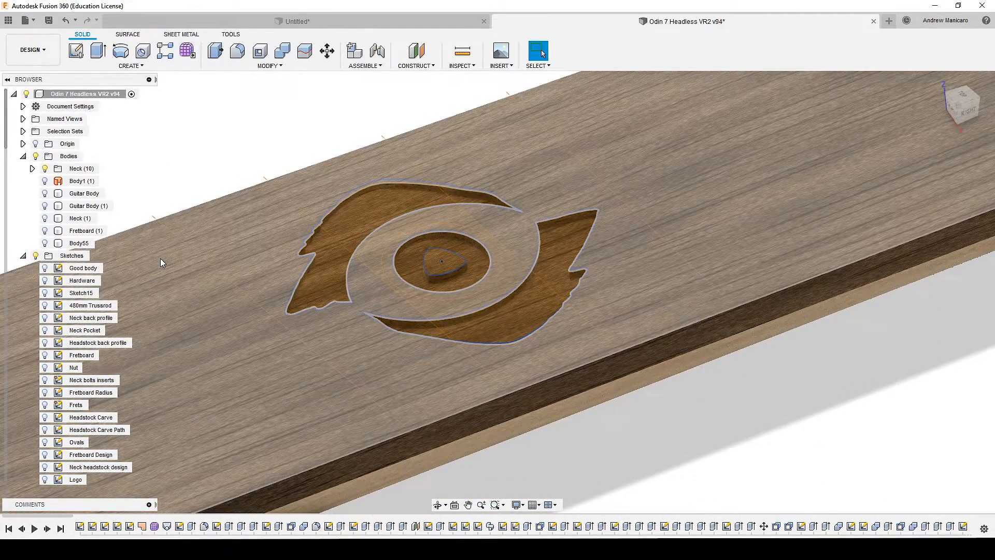
click(35, 255)
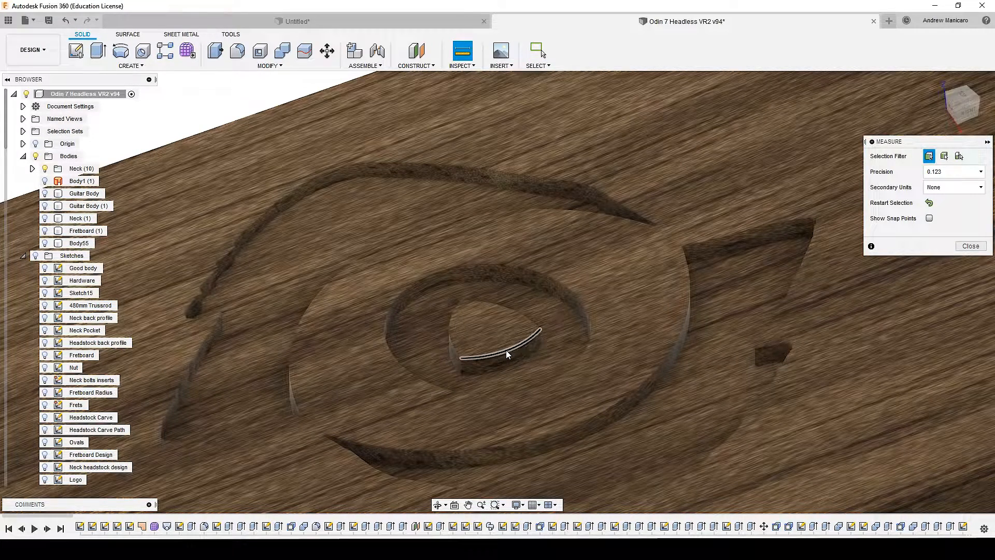
Measure the pocket wall gaps: about 1.693 mm at the centre and 1.377 mm at the top
click(502, 355)
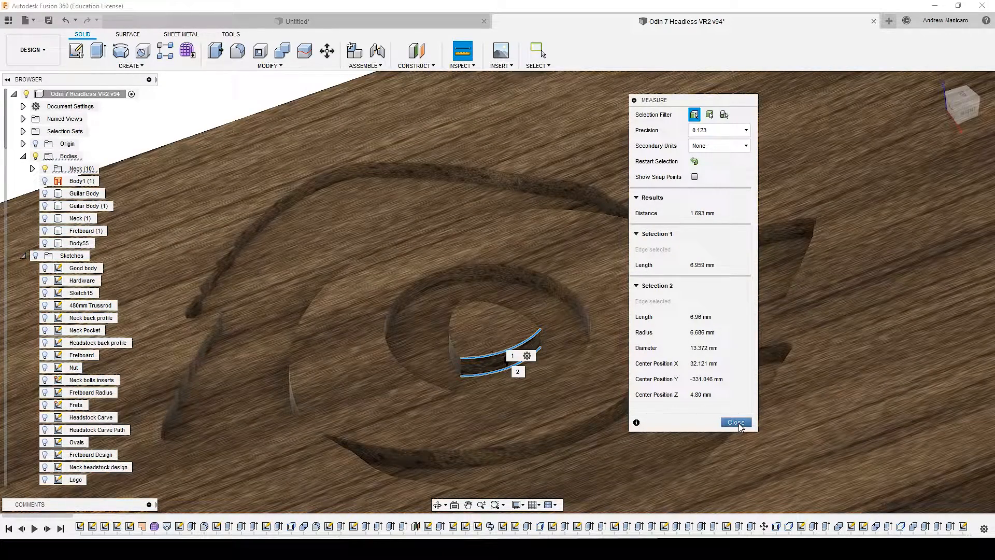
click(735, 423)
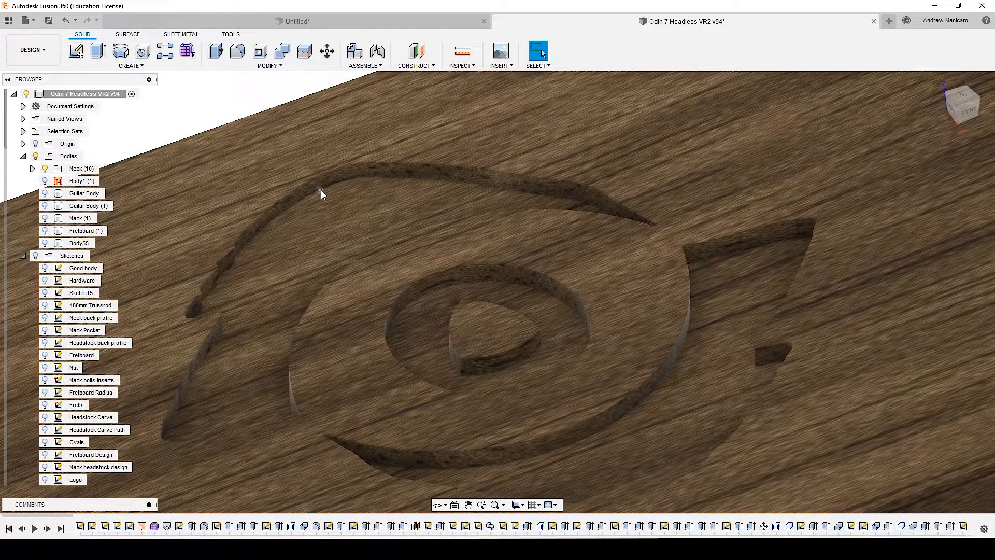
mouse_move(324, 191)
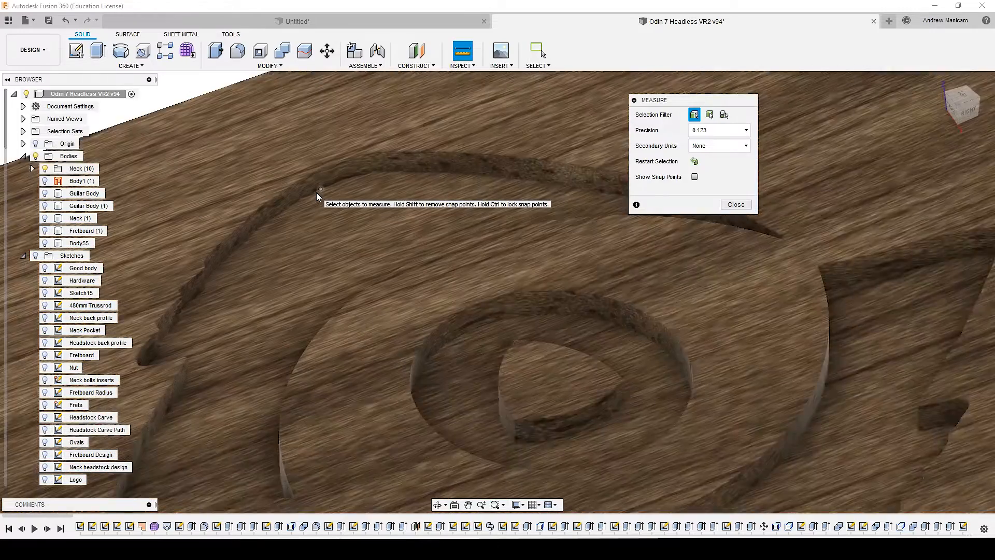
click(319, 191)
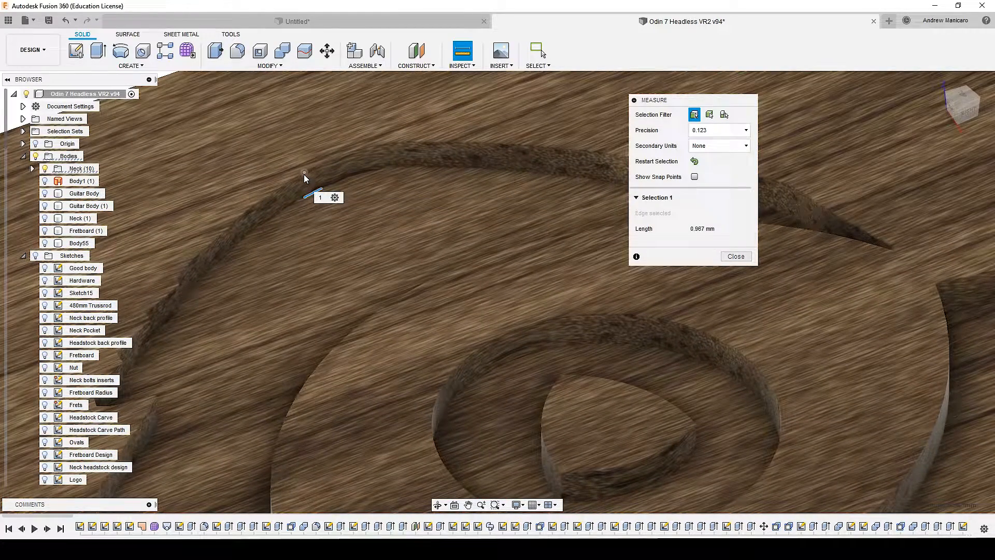
click(304, 178)
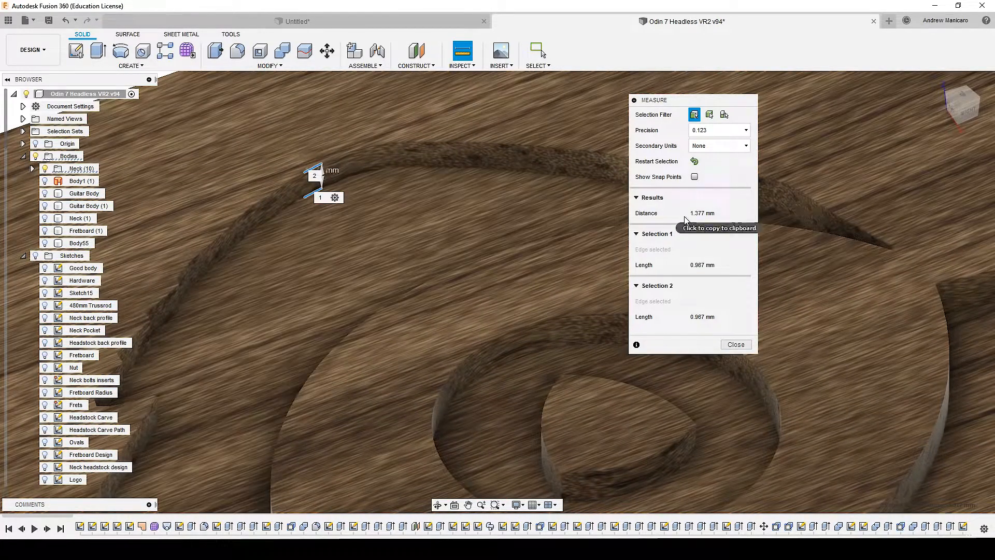
mouse_move(759, 226)
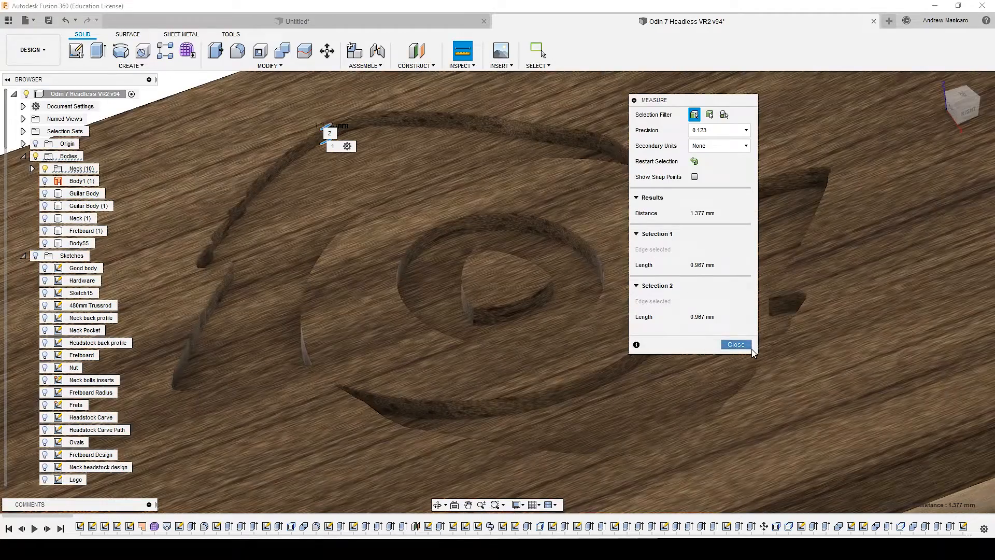
click(735, 344)
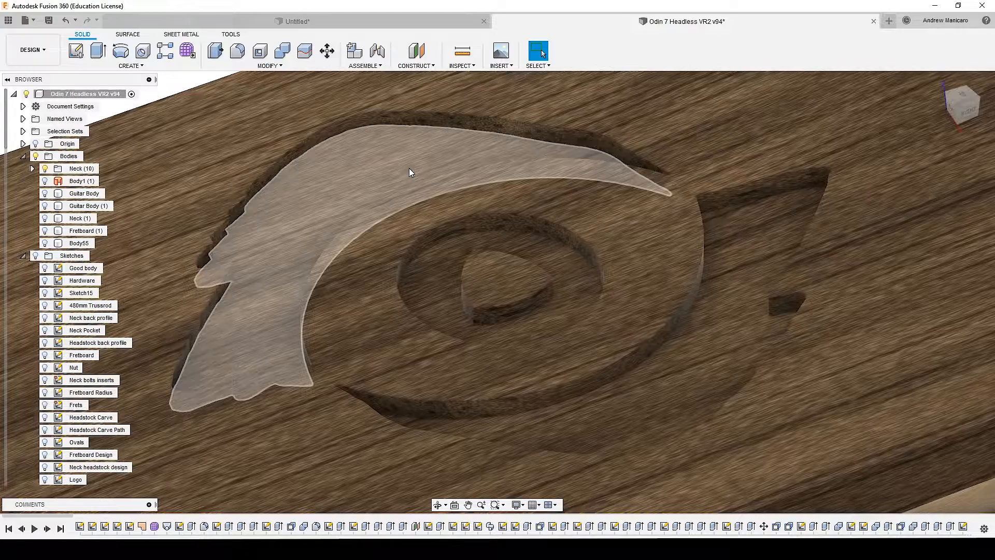
Select the upper crescent face of the pocket, showing 338.651 mm² area
drag(409, 172, 565, 259)
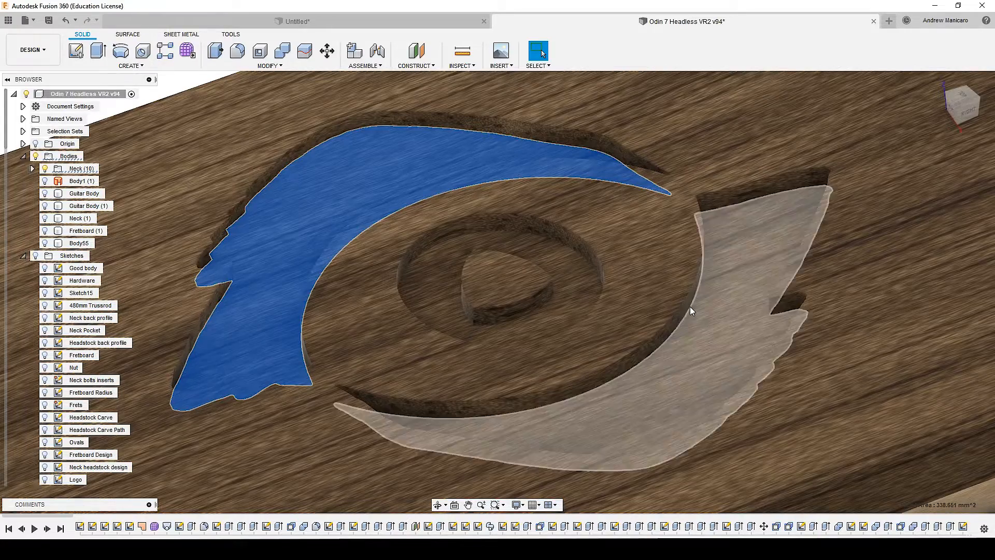
click(30, 49)
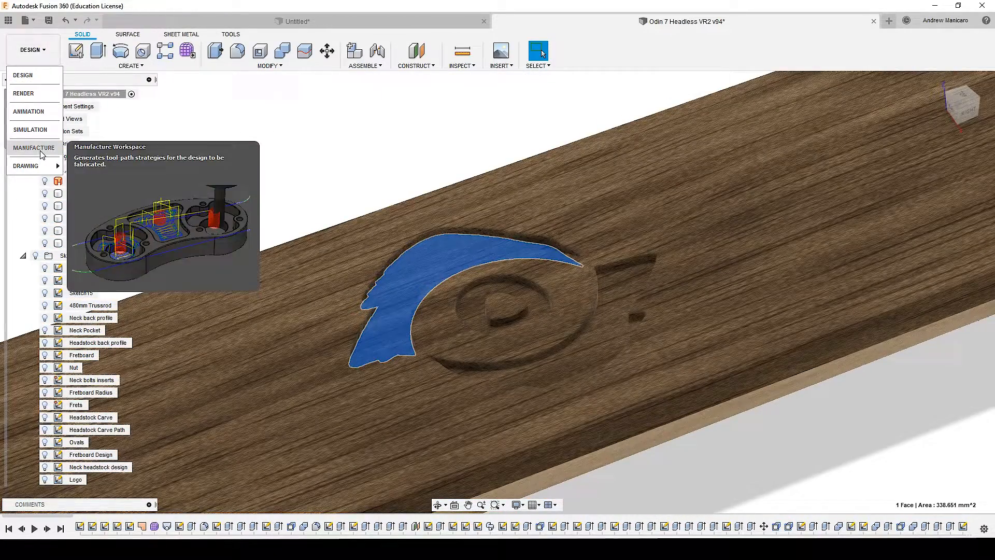
In Manufacture, preview the Logo Pocket 0.8mm, 3mm clearing and 0.5mm toolpaths
click(33, 147)
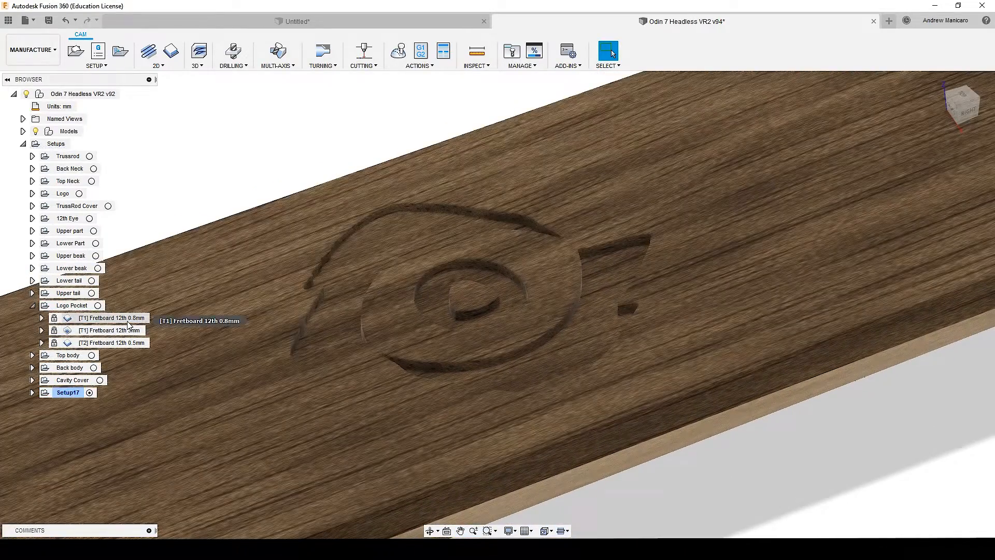
click(103, 318)
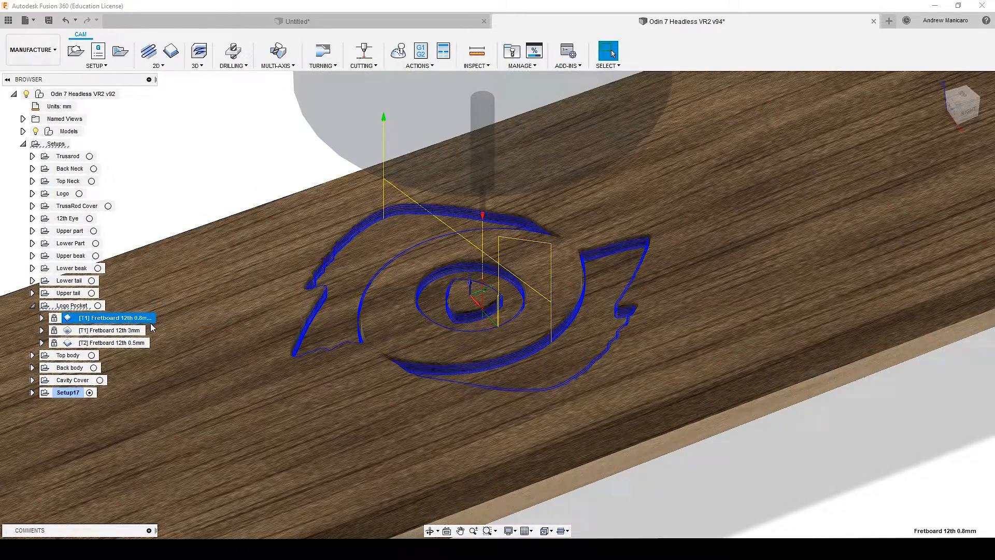
mouse_move(109, 330)
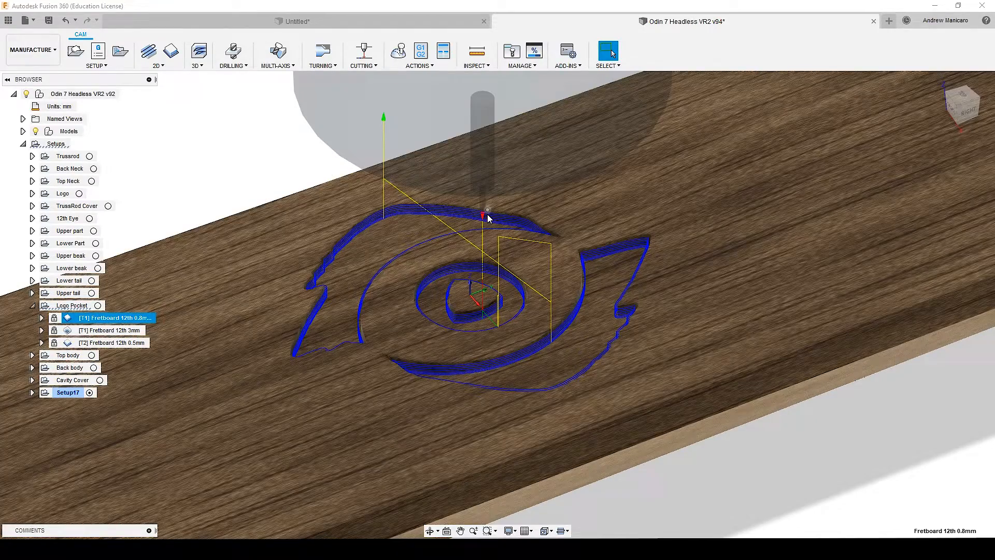
click(109, 331)
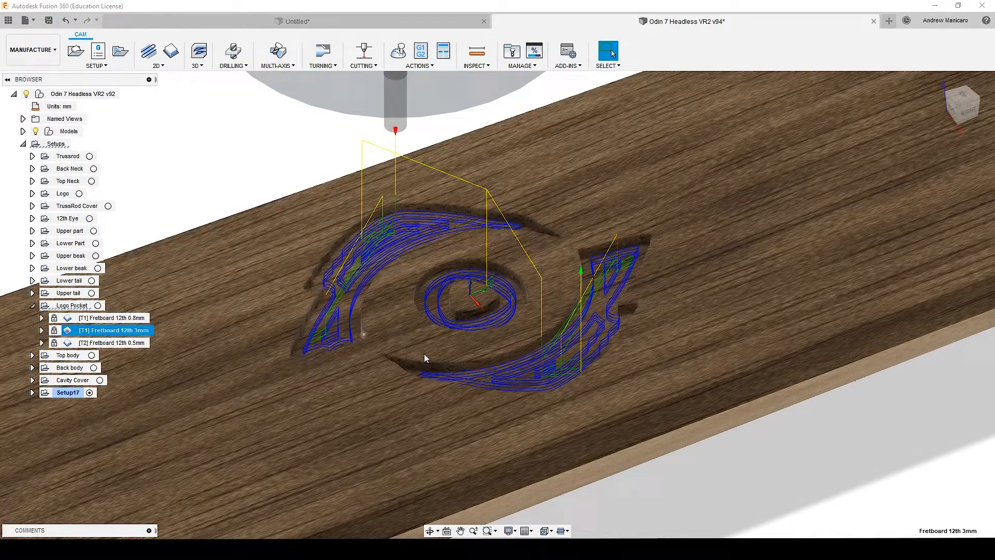
mouse_move(332, 258)
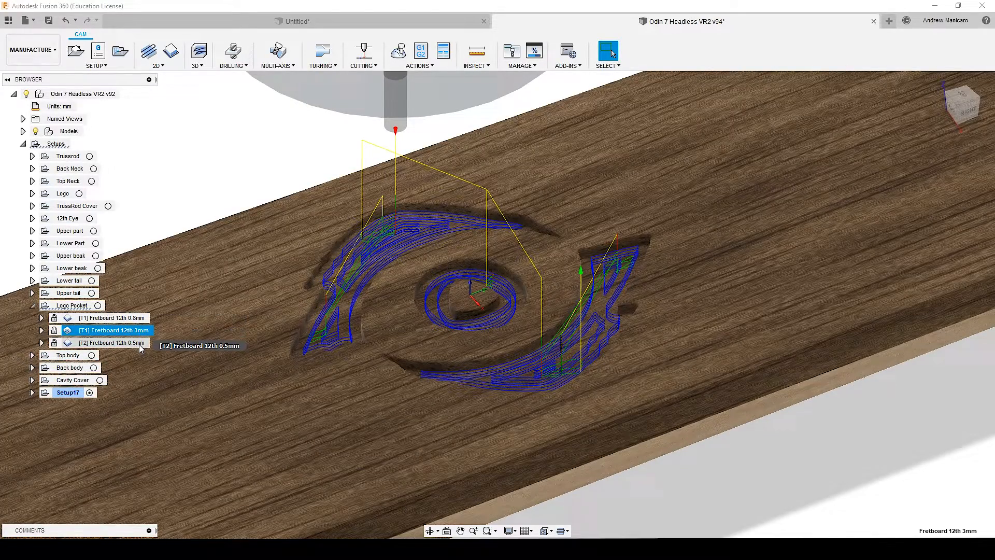
click(109, 342)
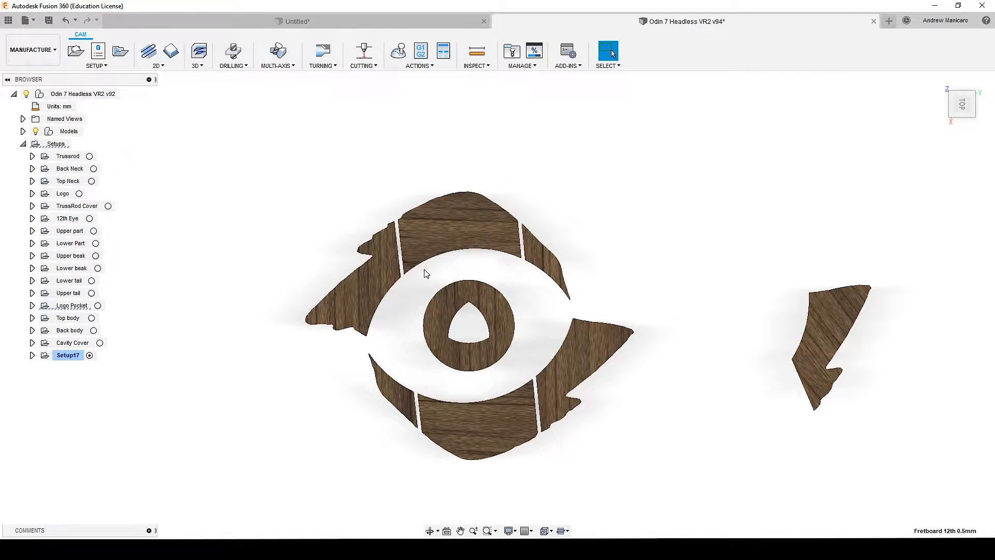
mouse_move(522, 238)
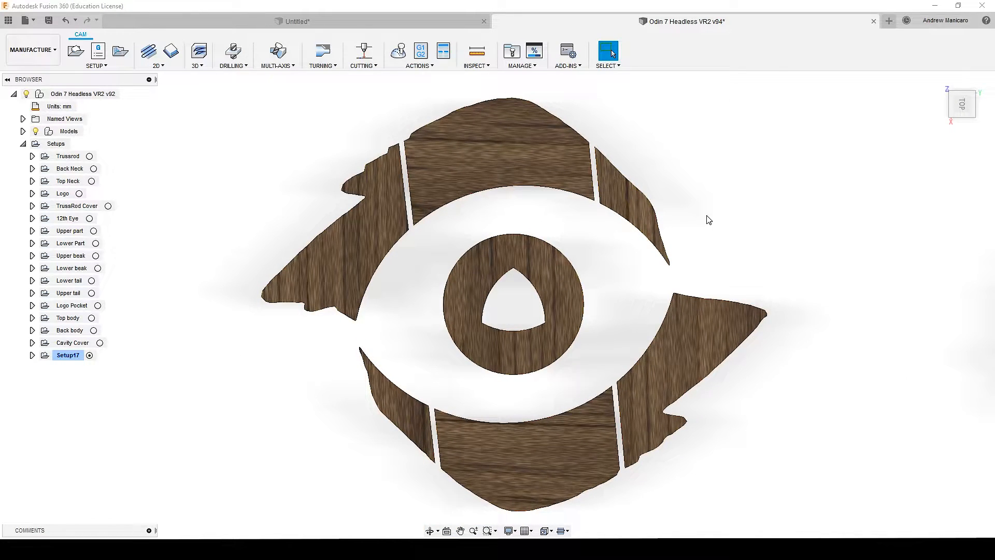
mouse_move(424, 241)
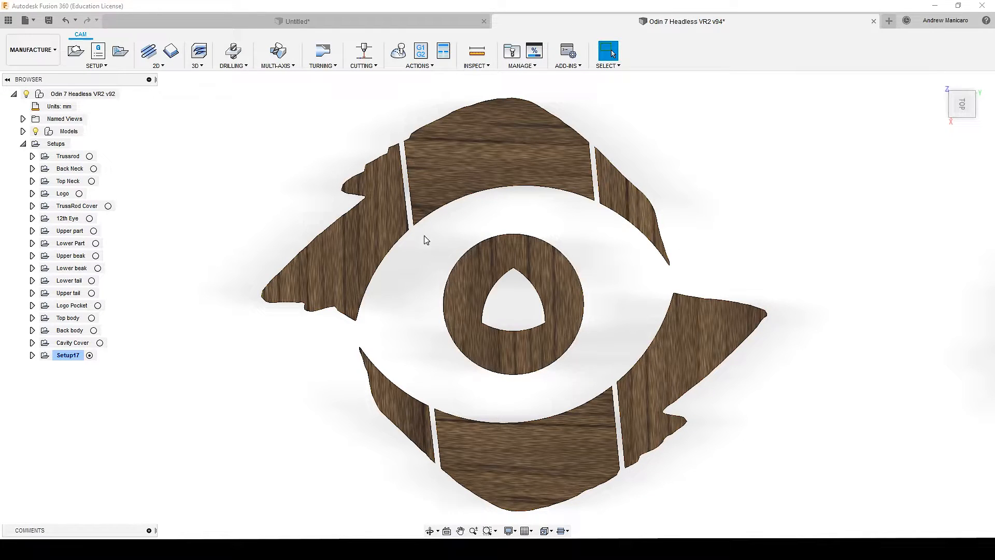
mouse_move(656, 150)
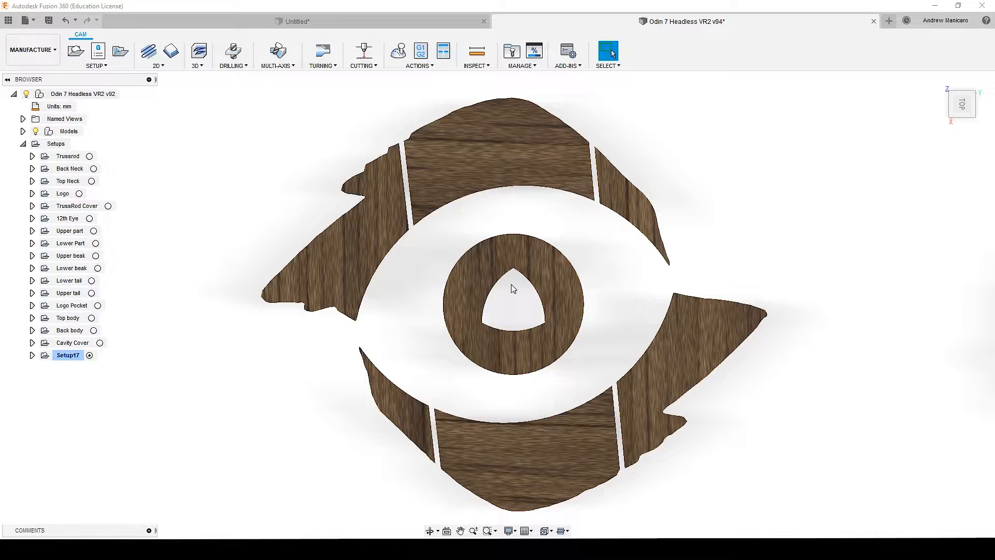
mouse_move(514, 278)
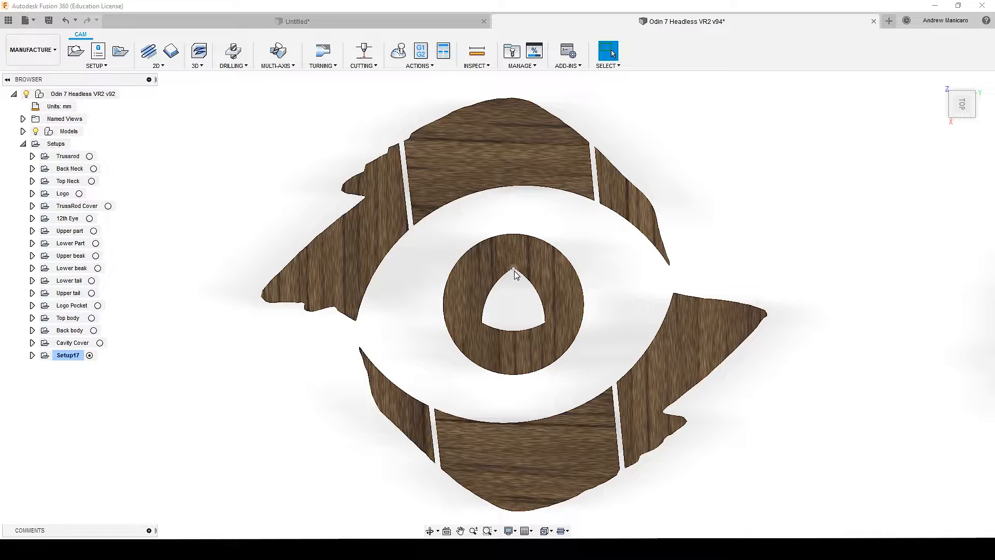
mouse_move(516, 274)
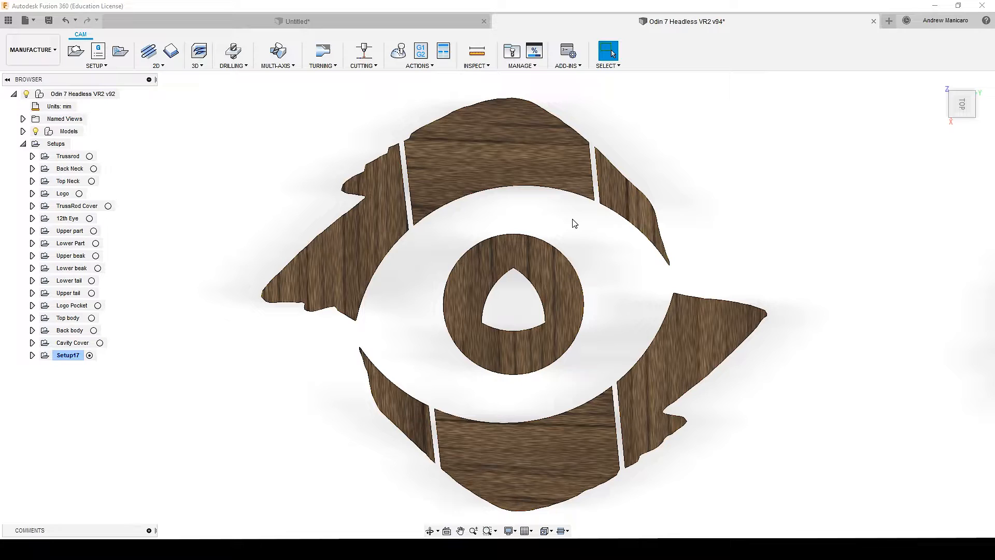
mouse_move(425, 243)
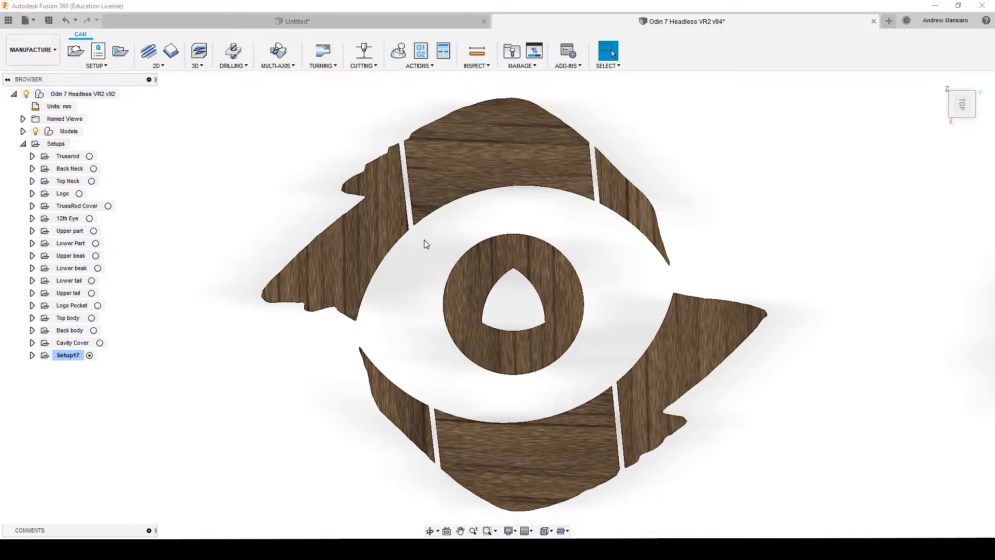
click(31, 230)
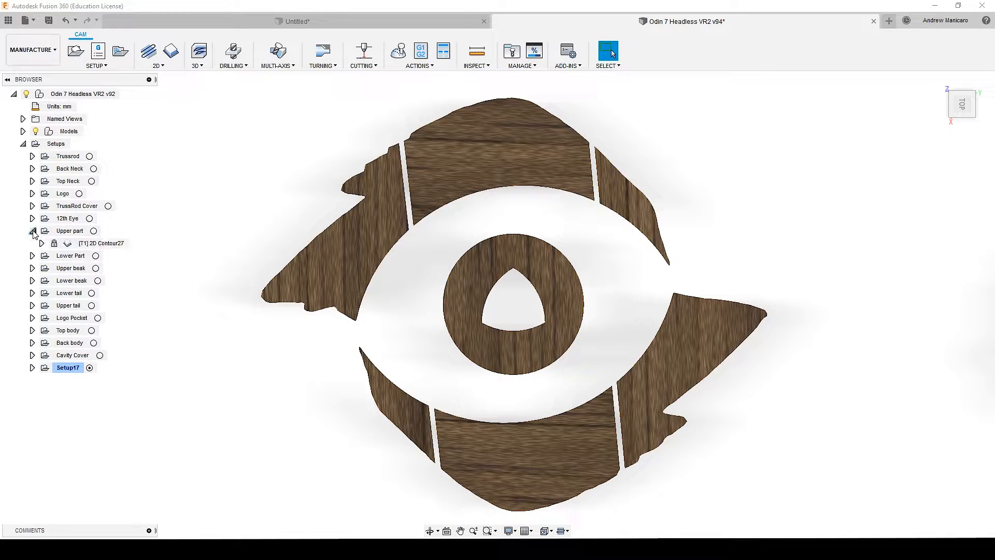
click(98, 243)
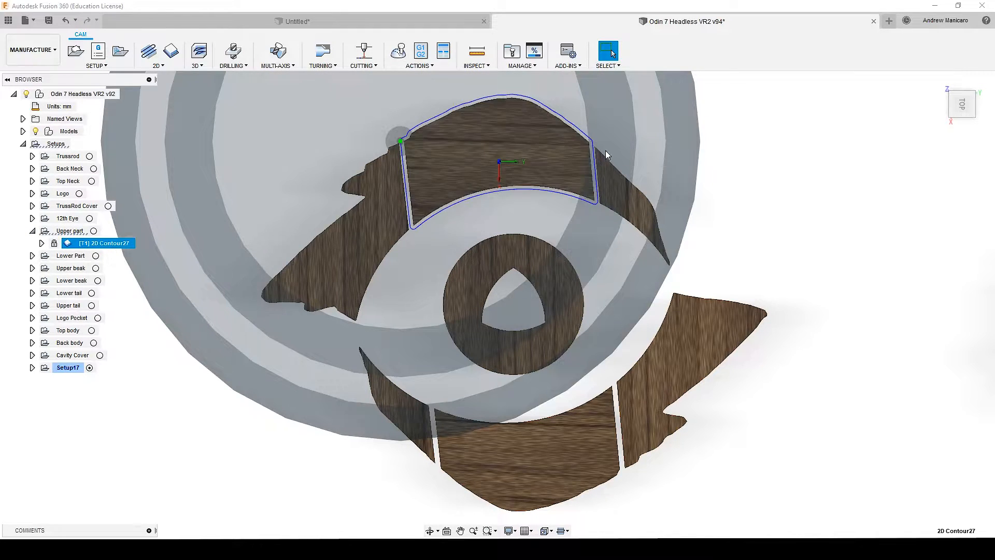
right_click(97, 243)
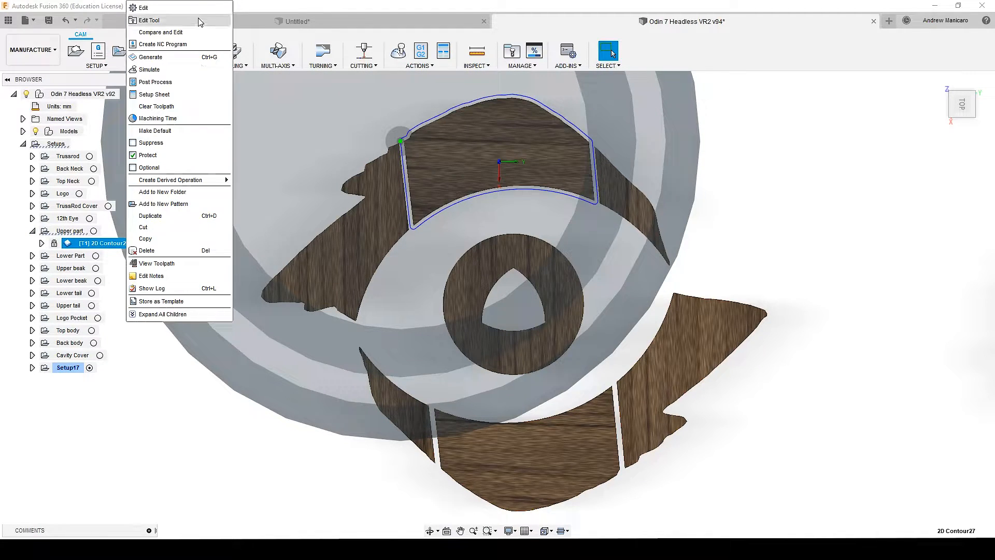
click(149, 7)
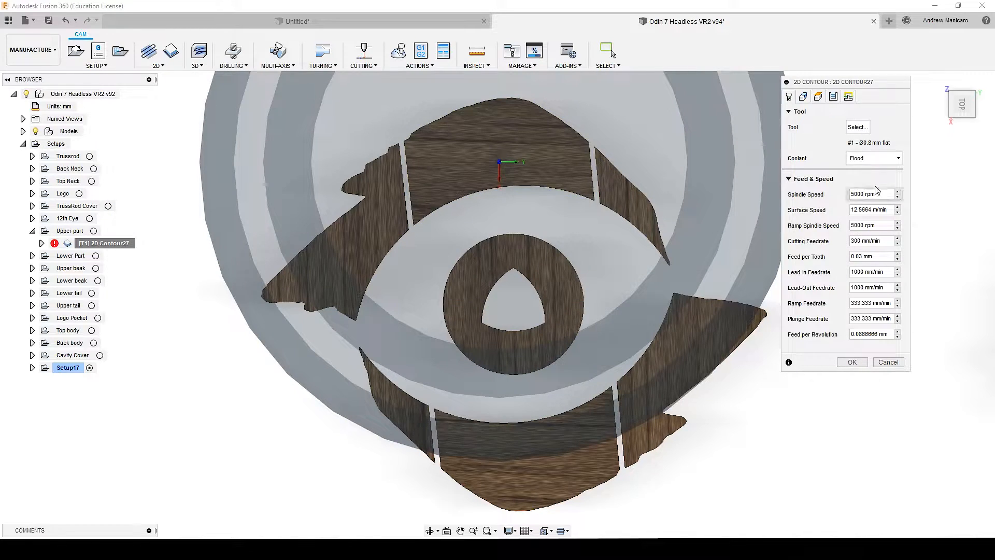
click(818, 97)
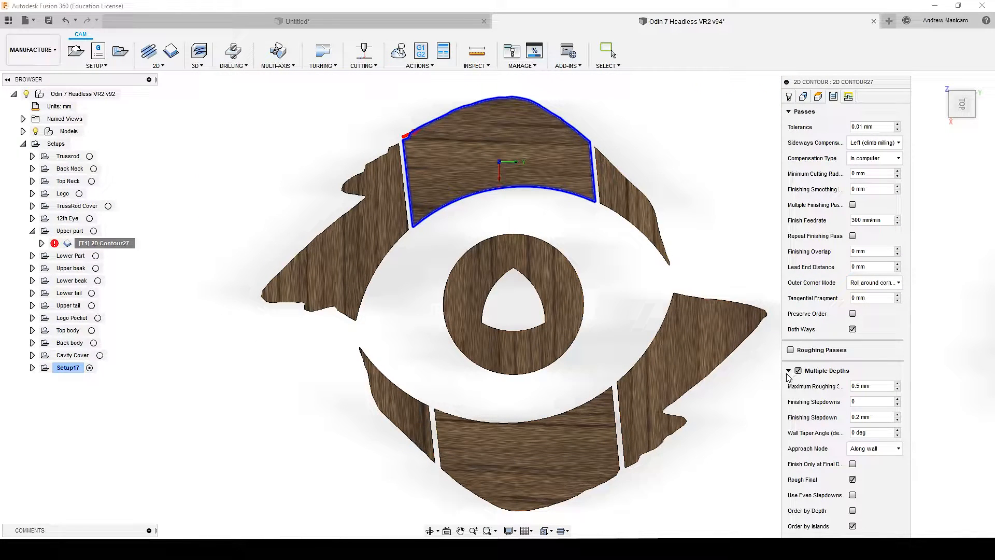
click(787, 370)
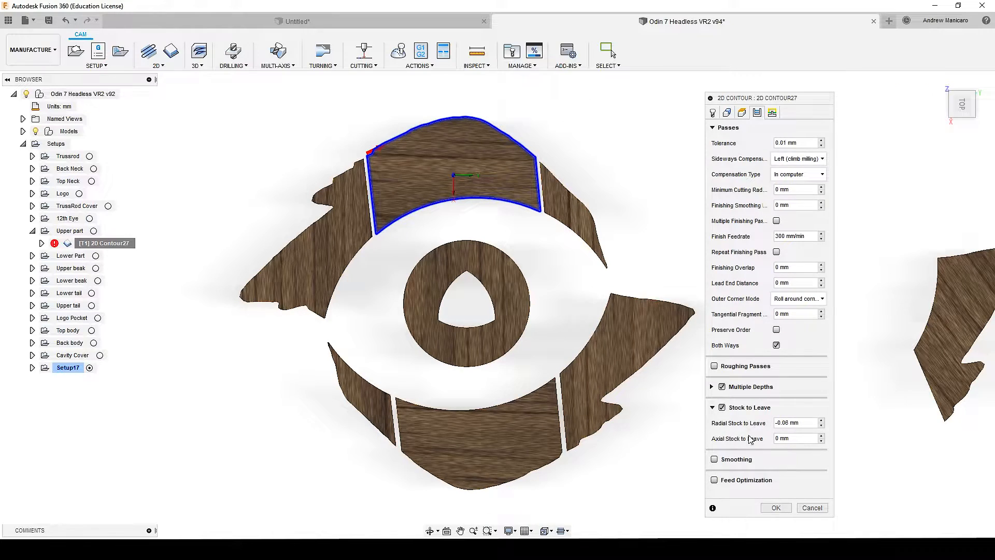
mouse_move(755, 429)
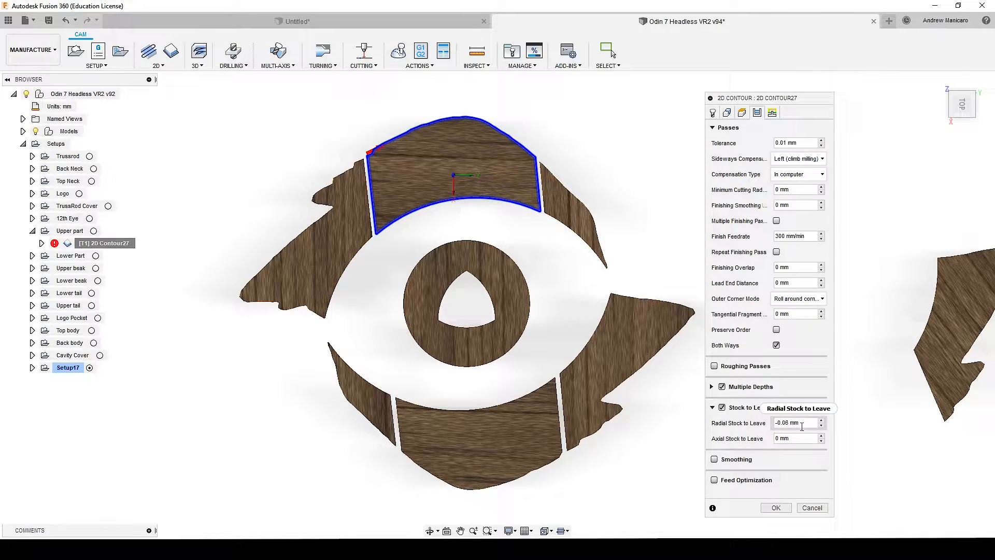
mouse_move(802, 425)
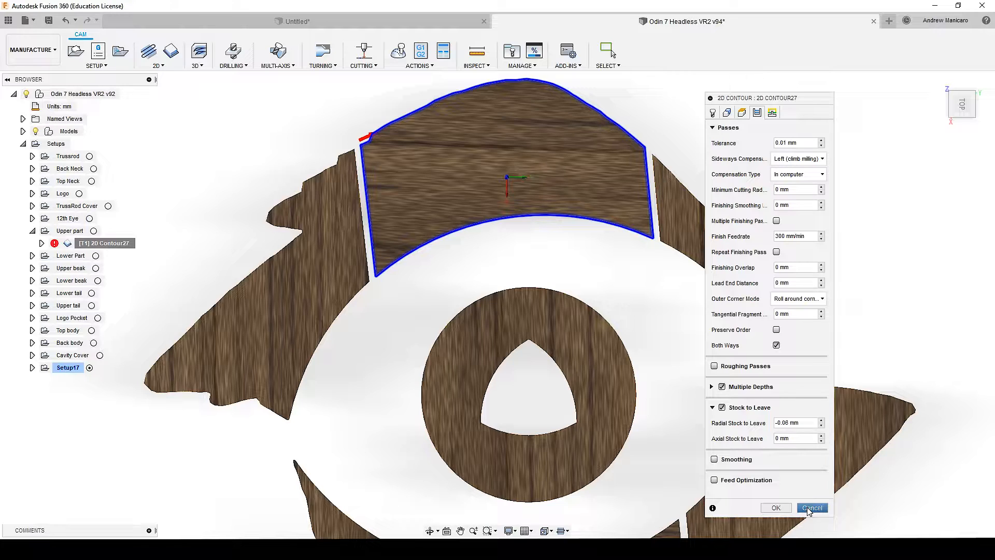
click(811, 508)
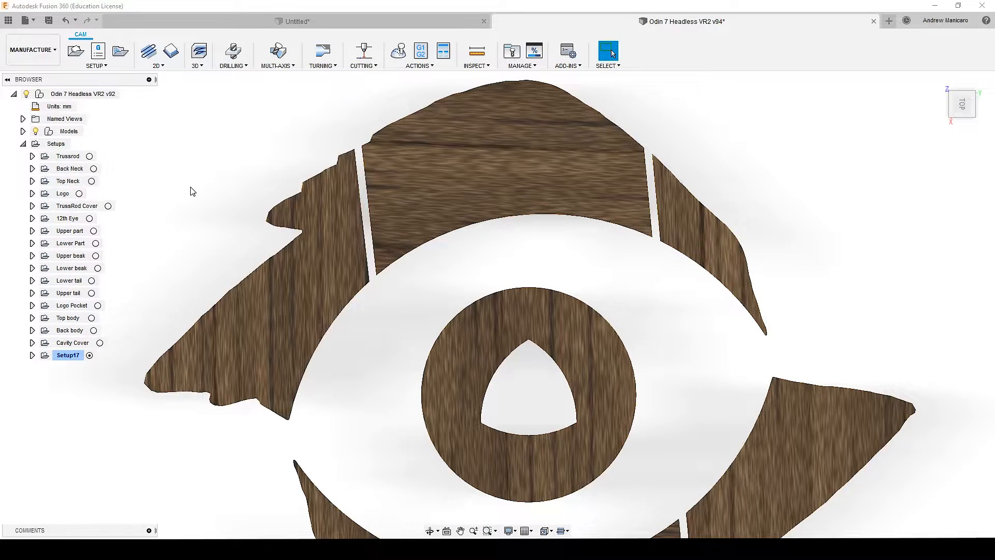
mouse_move(60, 218)
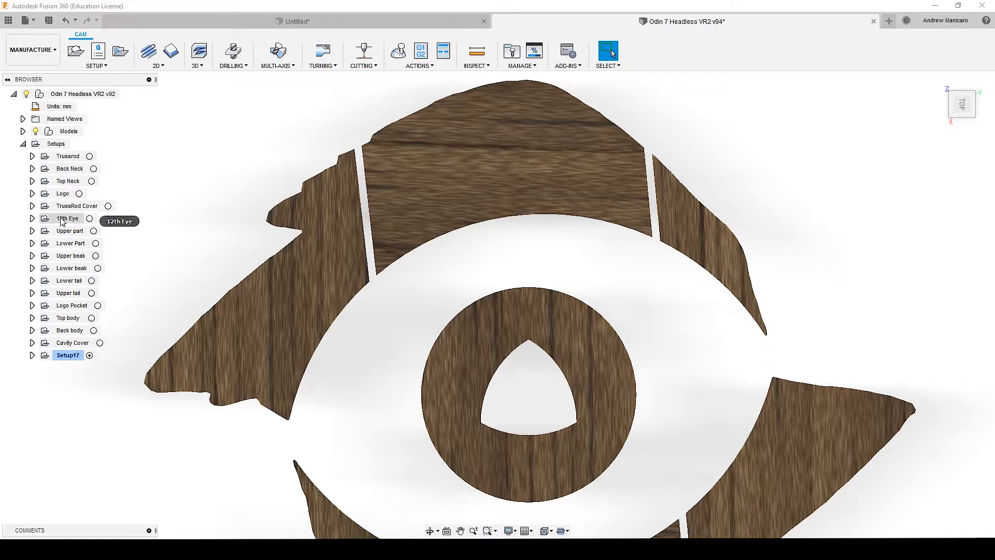
Show the stock of the 12th Eye, Lower Part, Upper beak, Lower beak and Lower tail setups
click(68, 217)
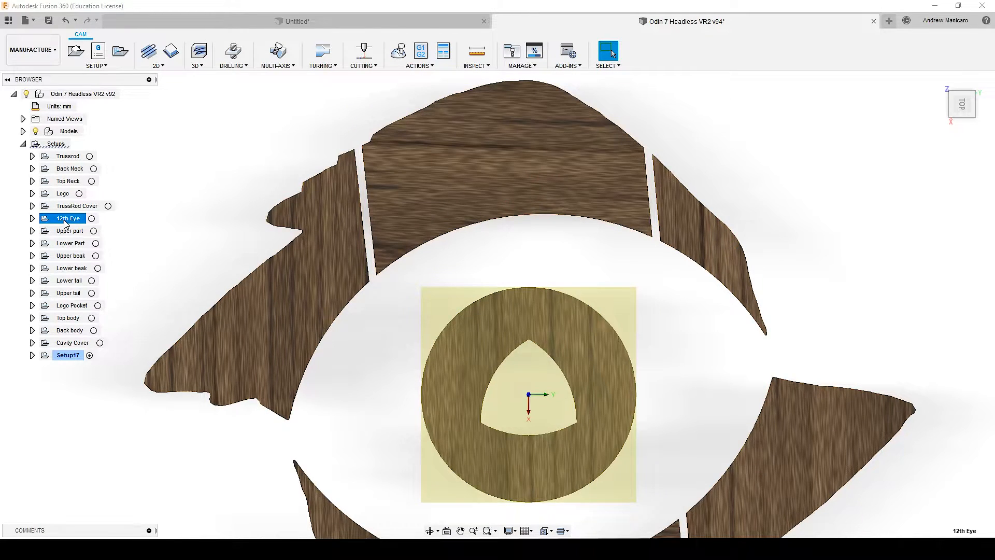
click(68, 230)
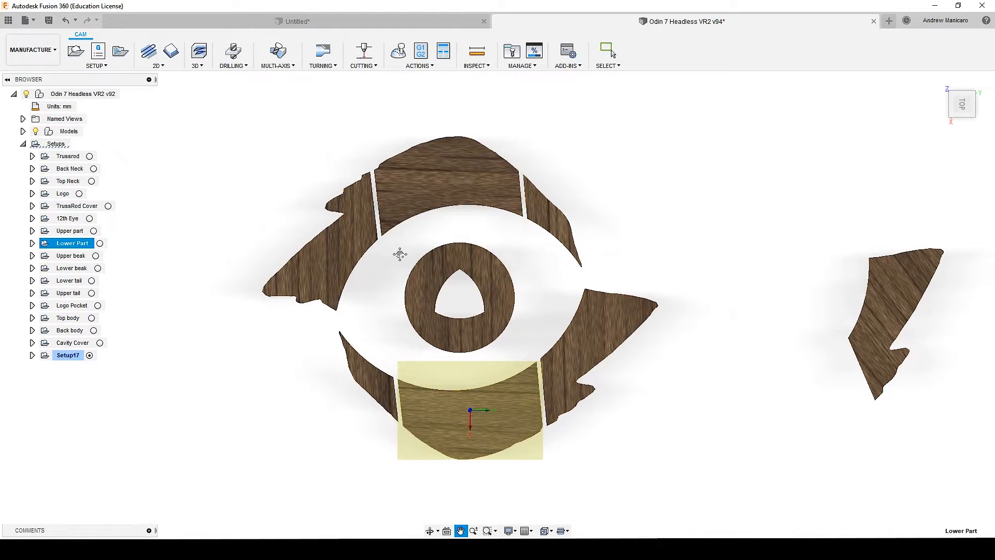
click(70, 255)
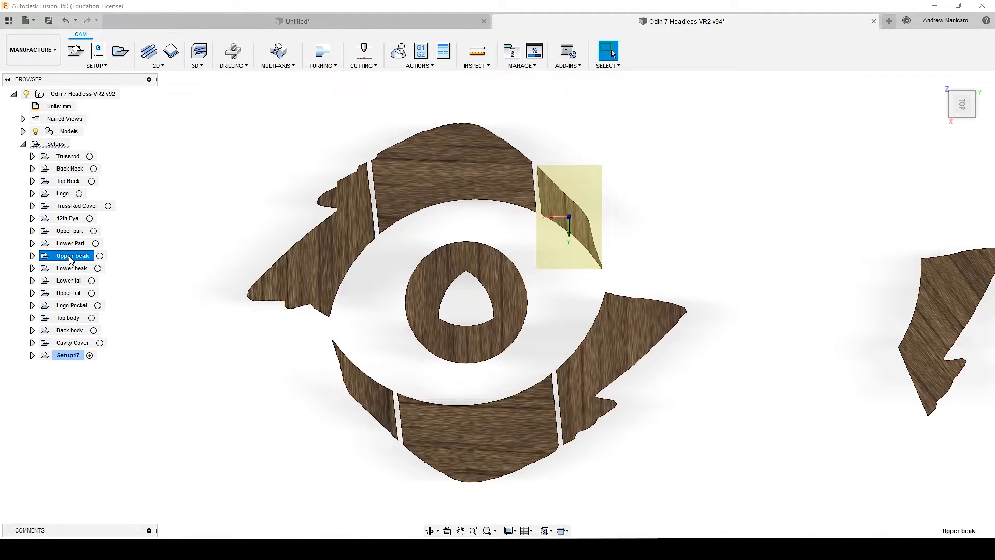
click(70, 268)
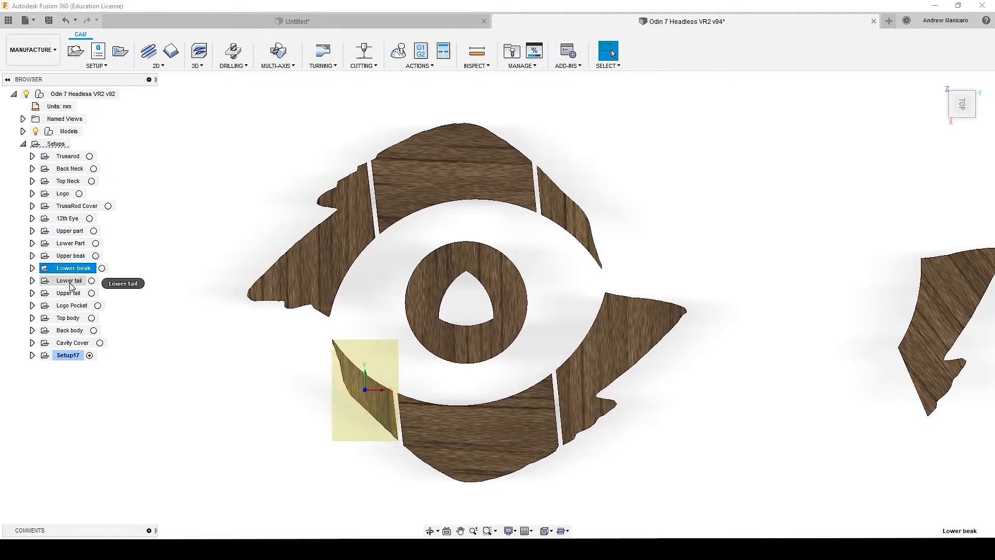
click(69, 280)
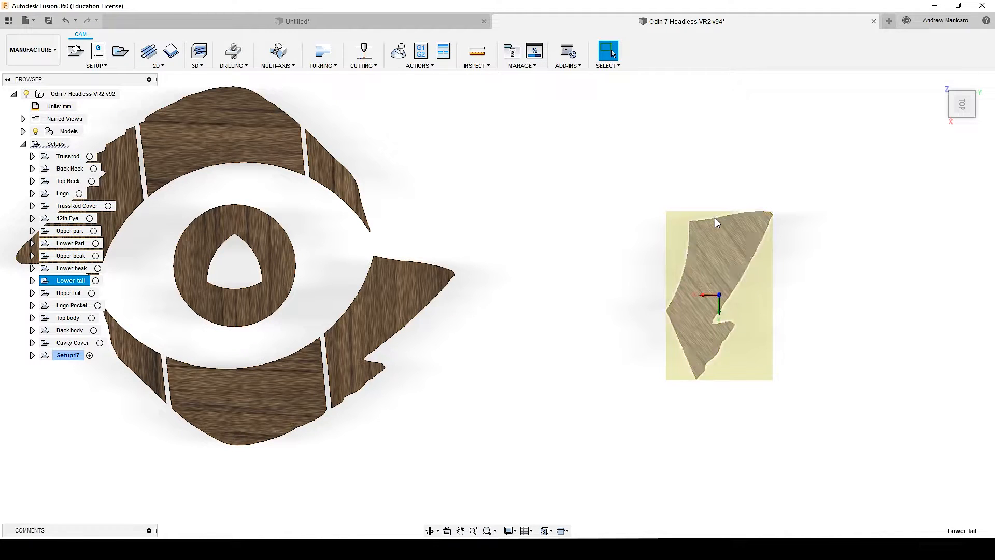
mouse_move(715, 323)
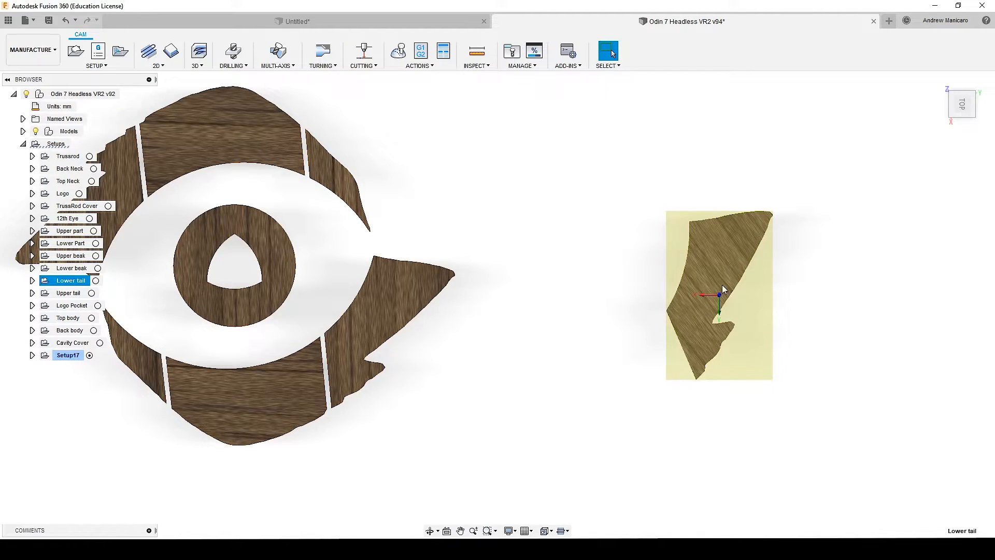
Expand Lower beak and reveal the 0.8 mm tool details of 2D Contour30
click(71, 267)
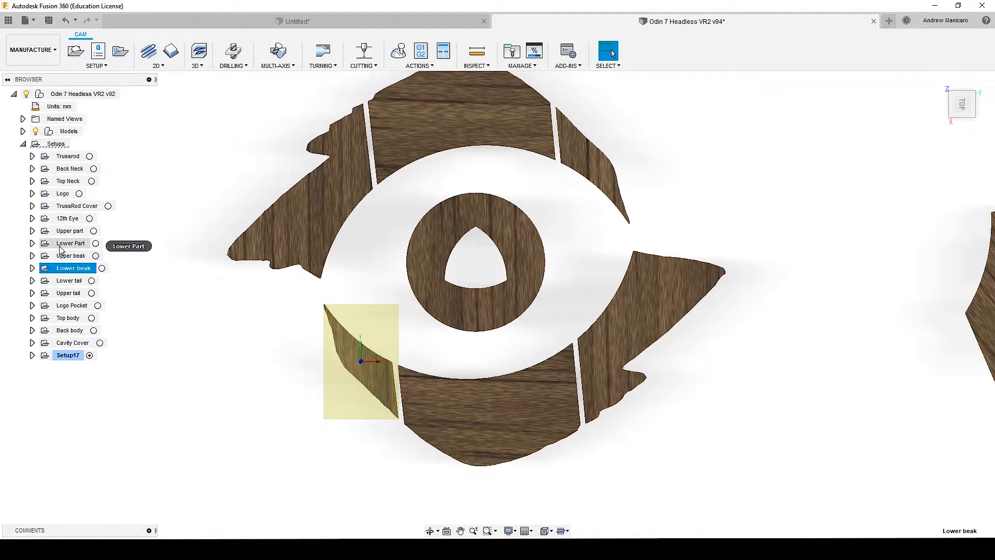
click(32, 267)
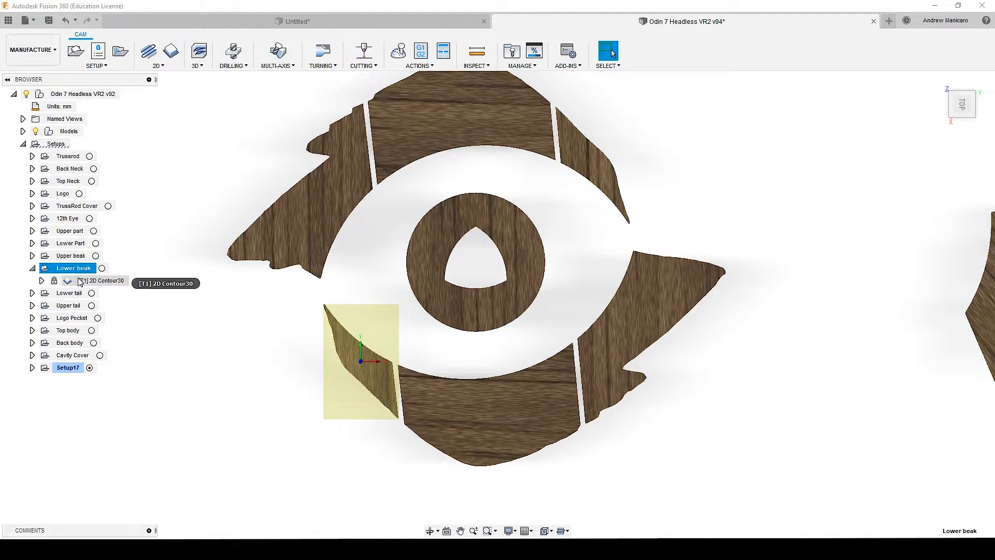
click(99, 280)
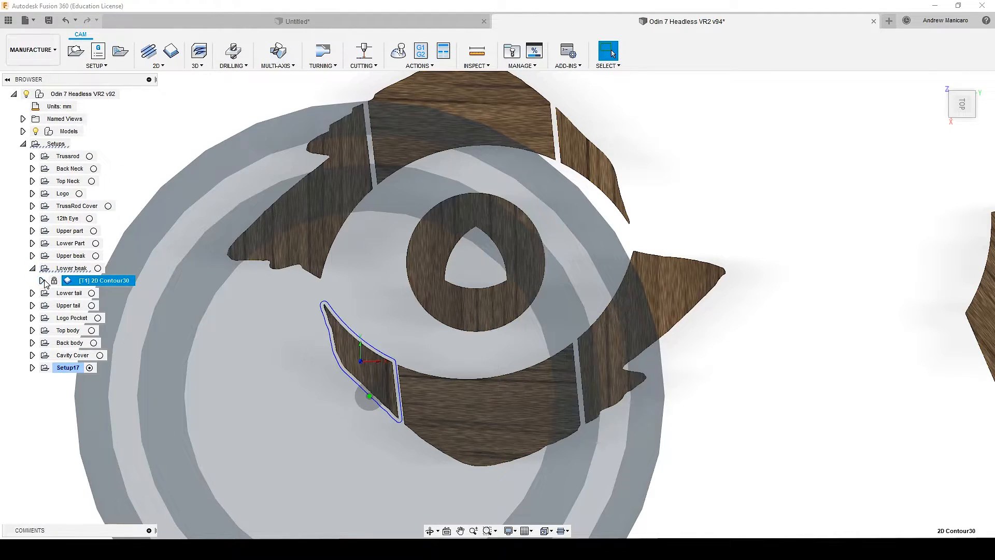
click(41, 280)
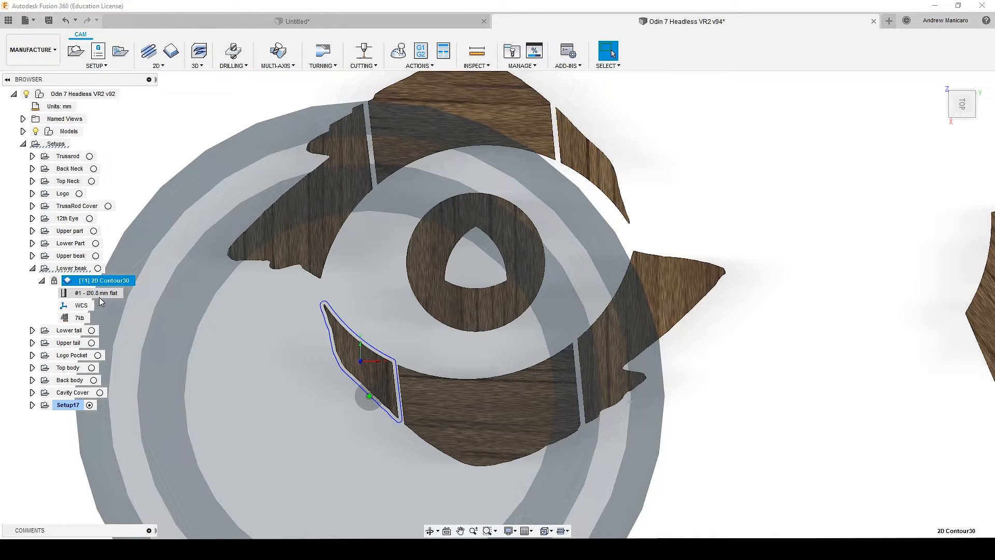
Expand 12th Eye and reveal the tool details of the Circle inner diameter operation
click(31, 217)
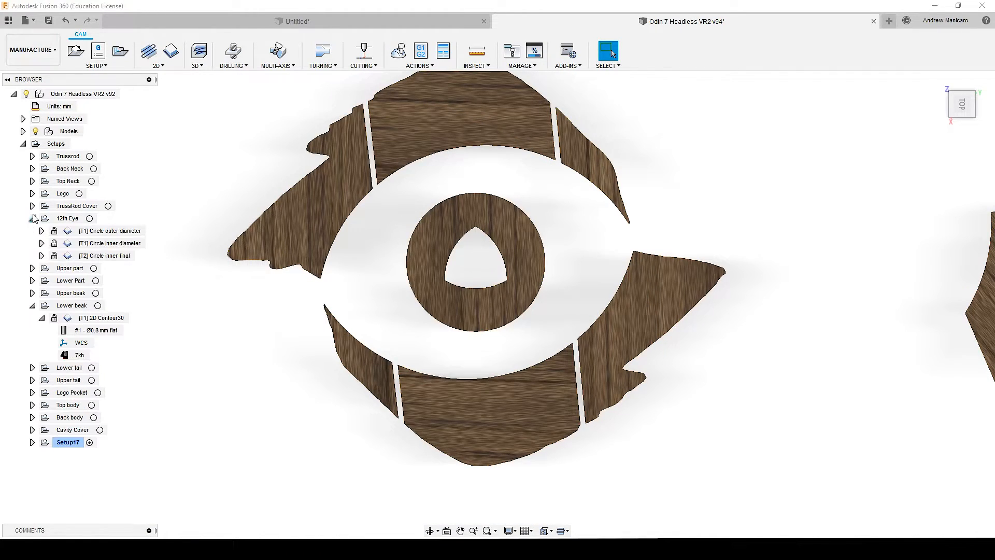
click(105, 255)
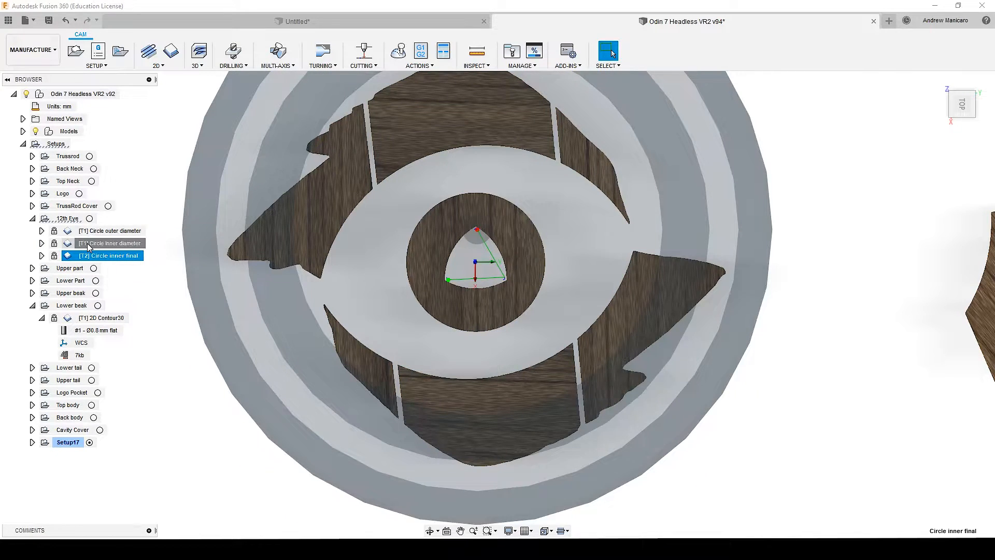
click(42, 242)
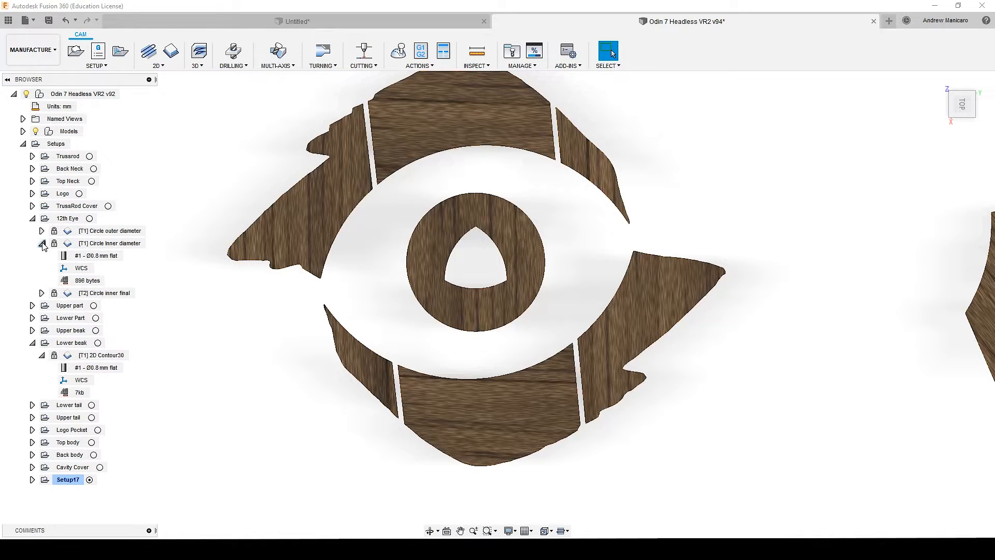